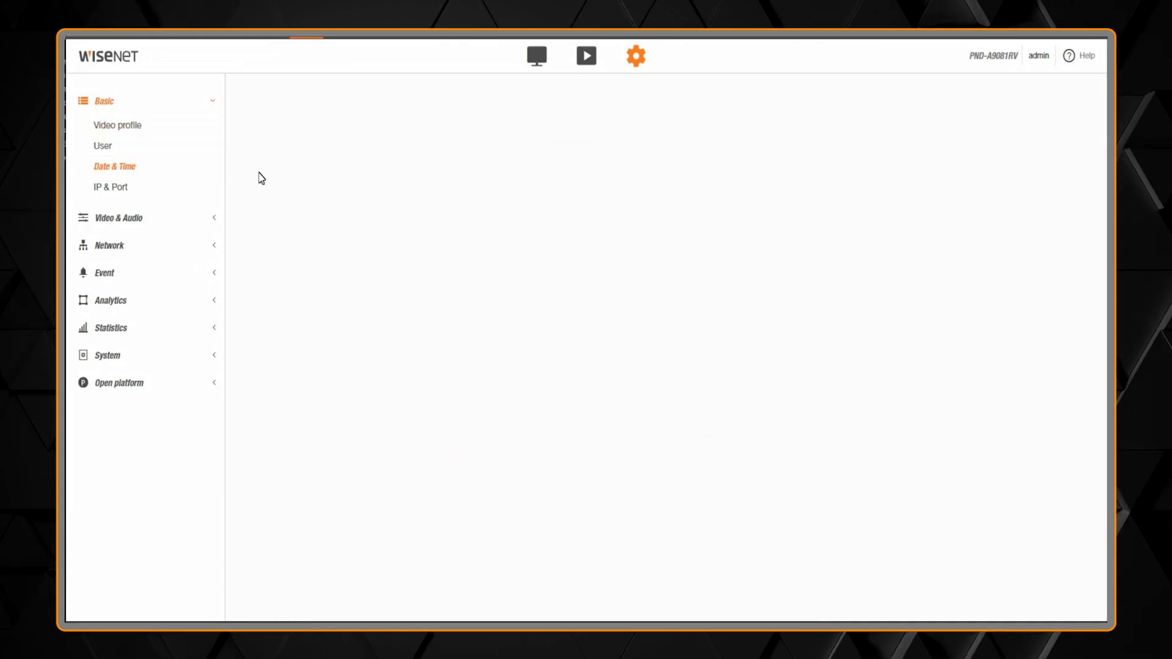
Open the Date & Time settings, then expand the Analytics menu to list its detection pages.
{"action": "left_click", "coordinate": [115, 166]}
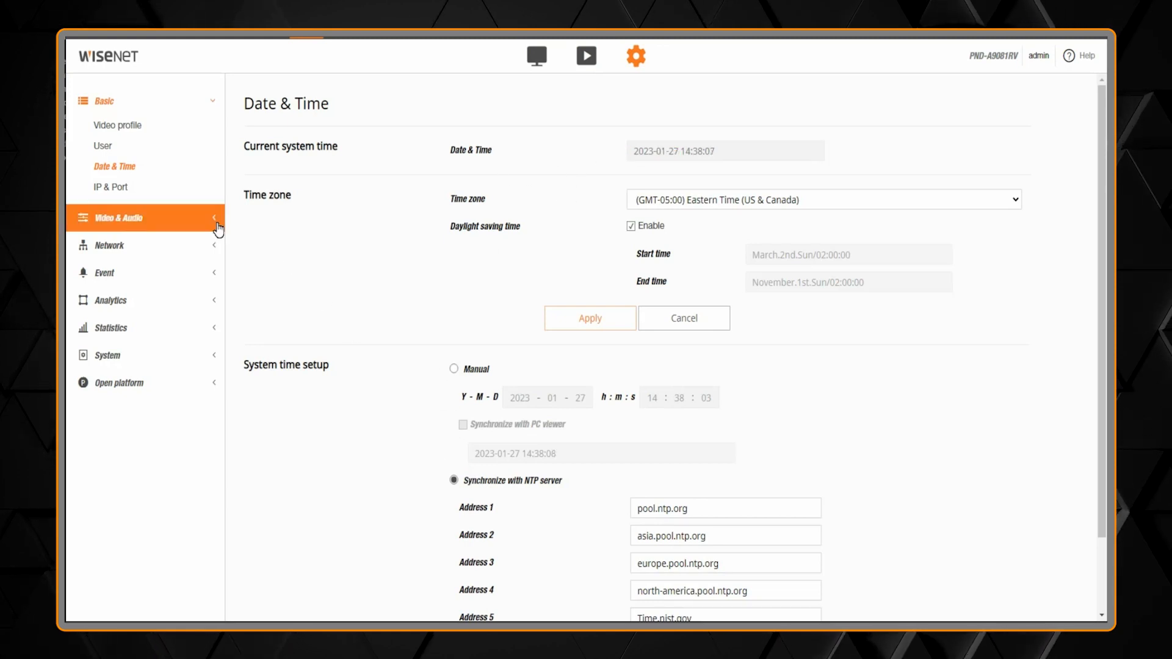
{"action": "left_click", "coordinate": [110, 300]}
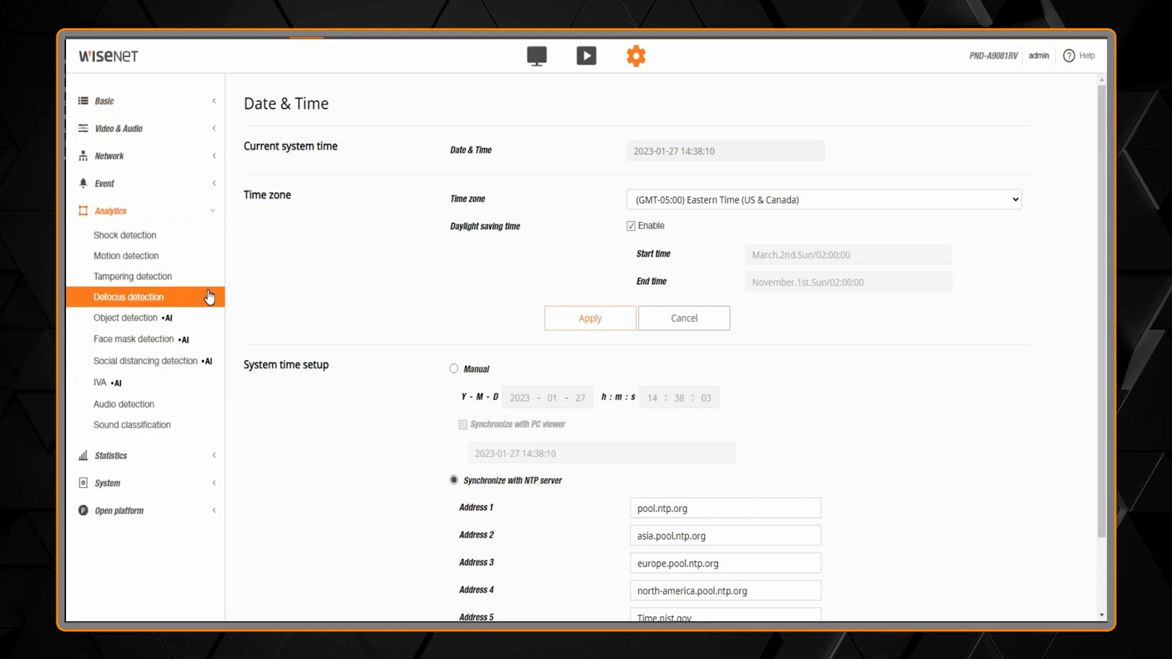
{"action": "left_click", "coordinate": [134, 318]}
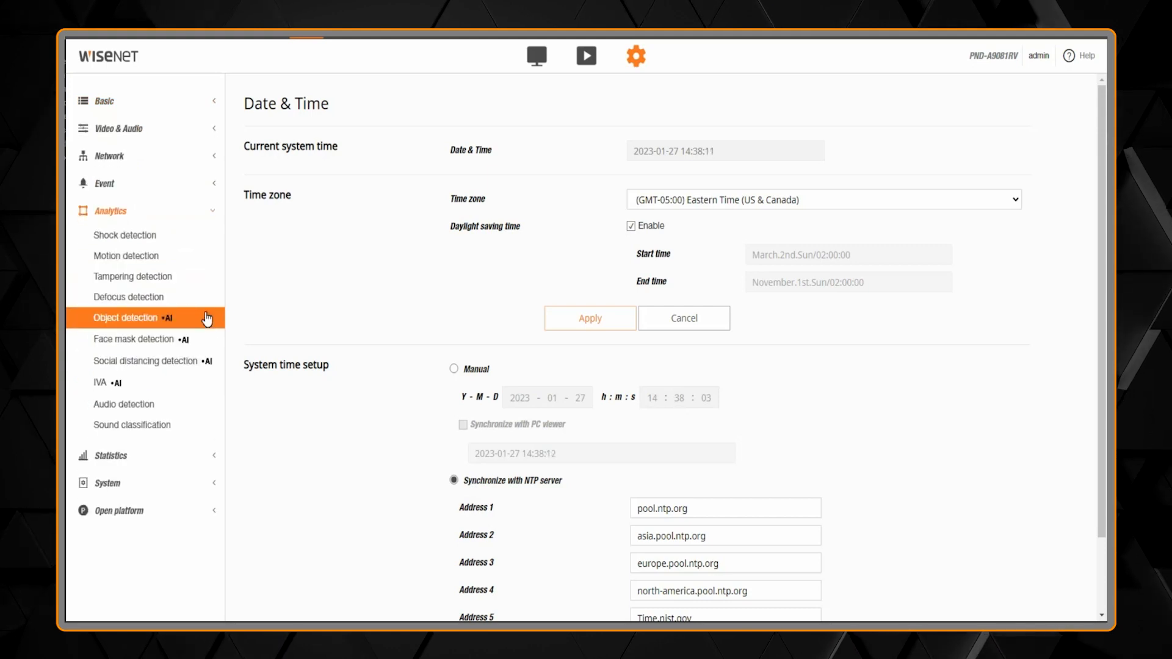
Open Object detection, tick Enable object detection and confirm with OK.
{"action": "left_click", "coordinate": [134, 317]}
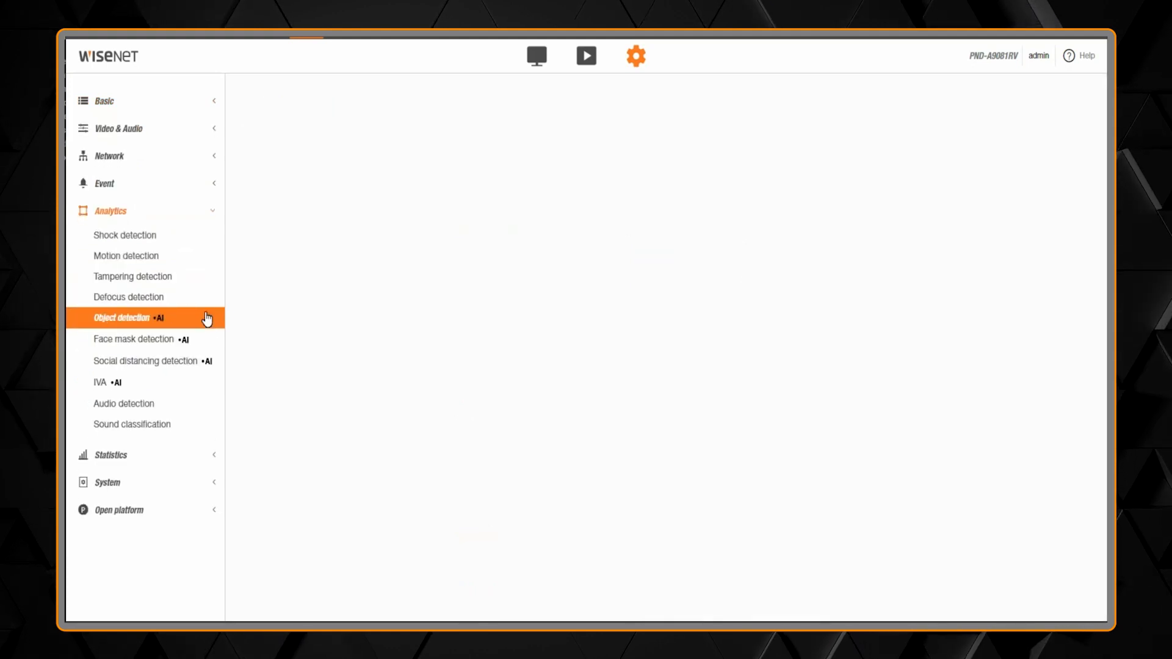
{"action": "left_click", "coordinate": [122, 317]}
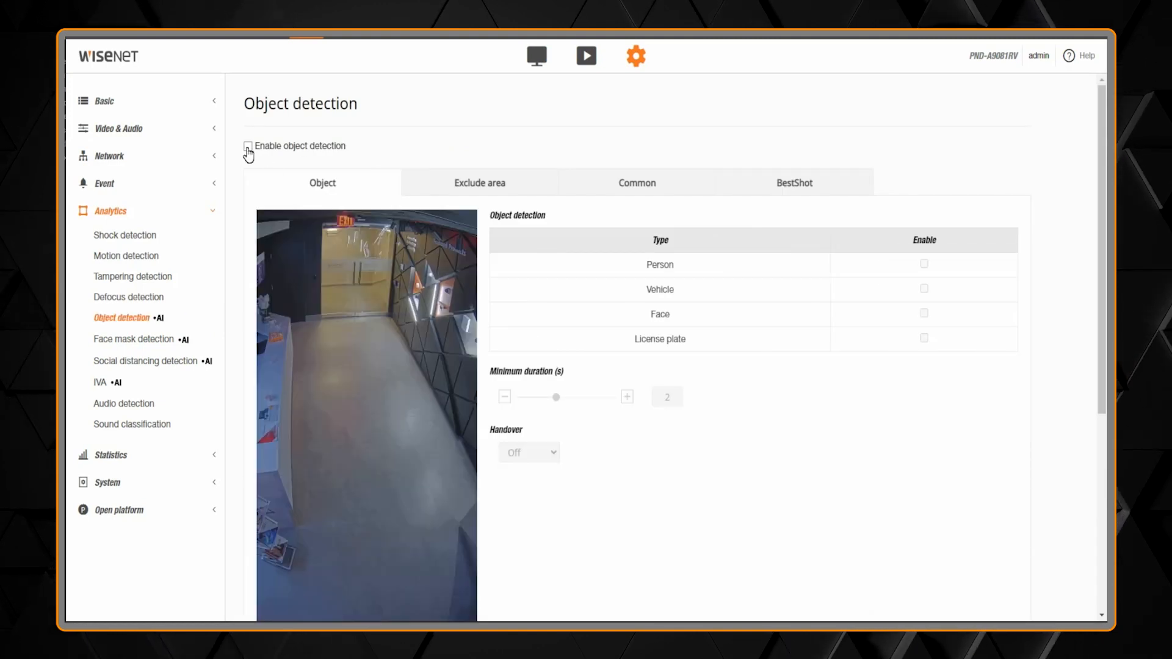
{"action": "left_click", "coordinate": [247, 146]}
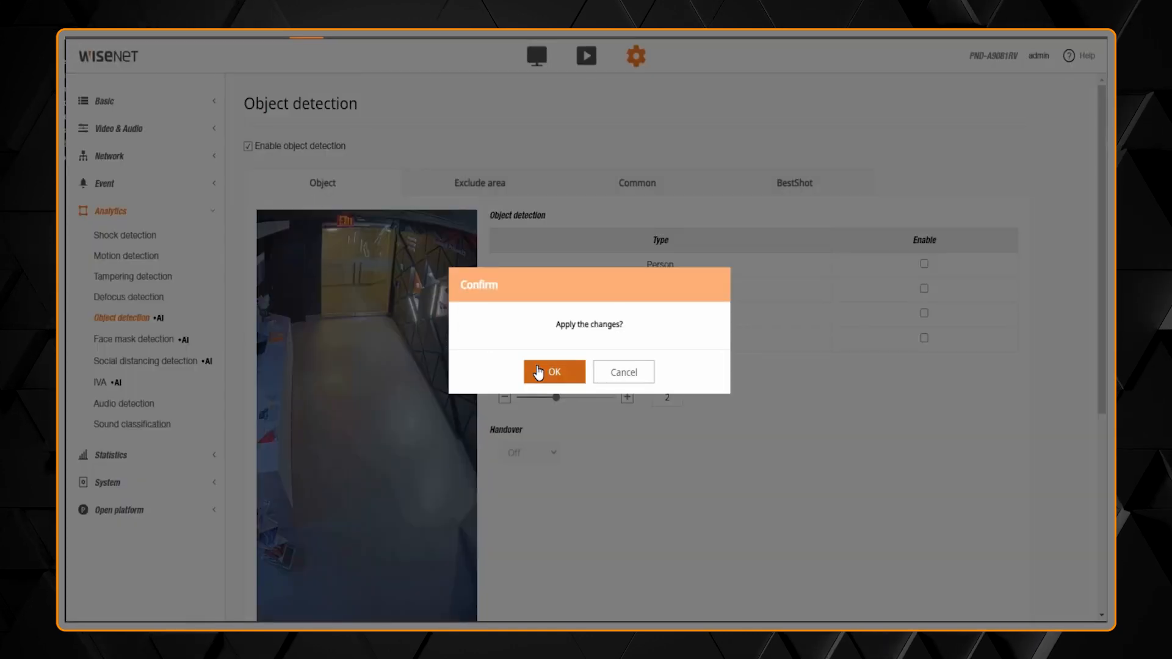
{"action": "left_click", "coordinate": [553, 371]}
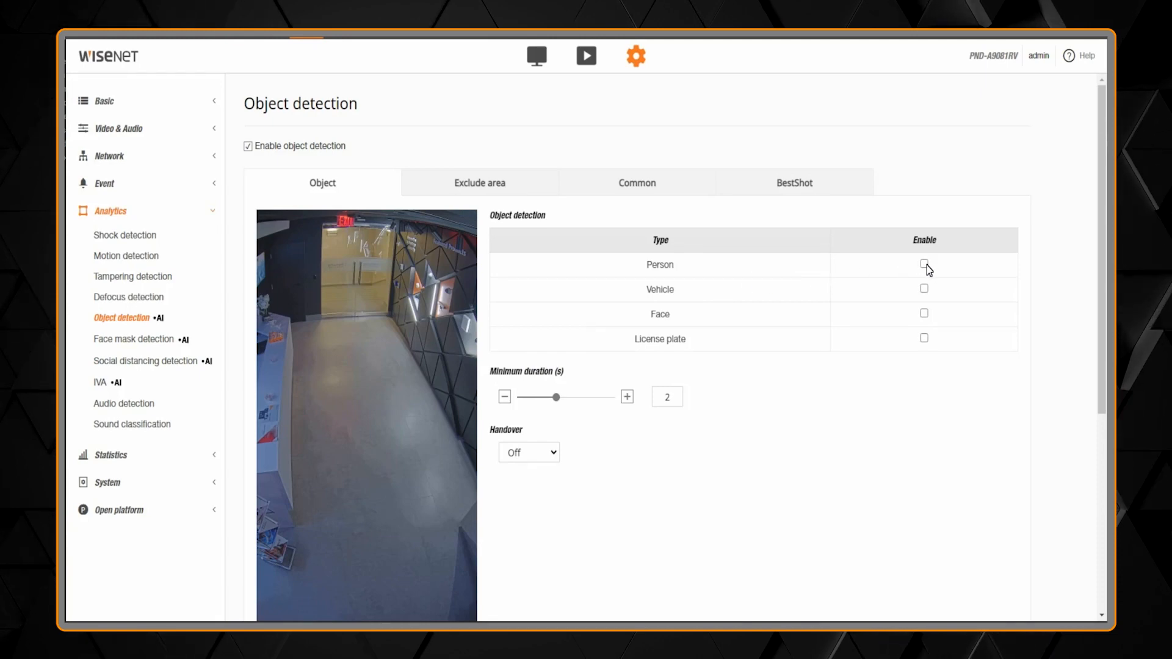
Detect Person and Face with a 2-second minimum duration, then apply and confirm.
{"action": "left_click", "coordinate": [923, 313]}
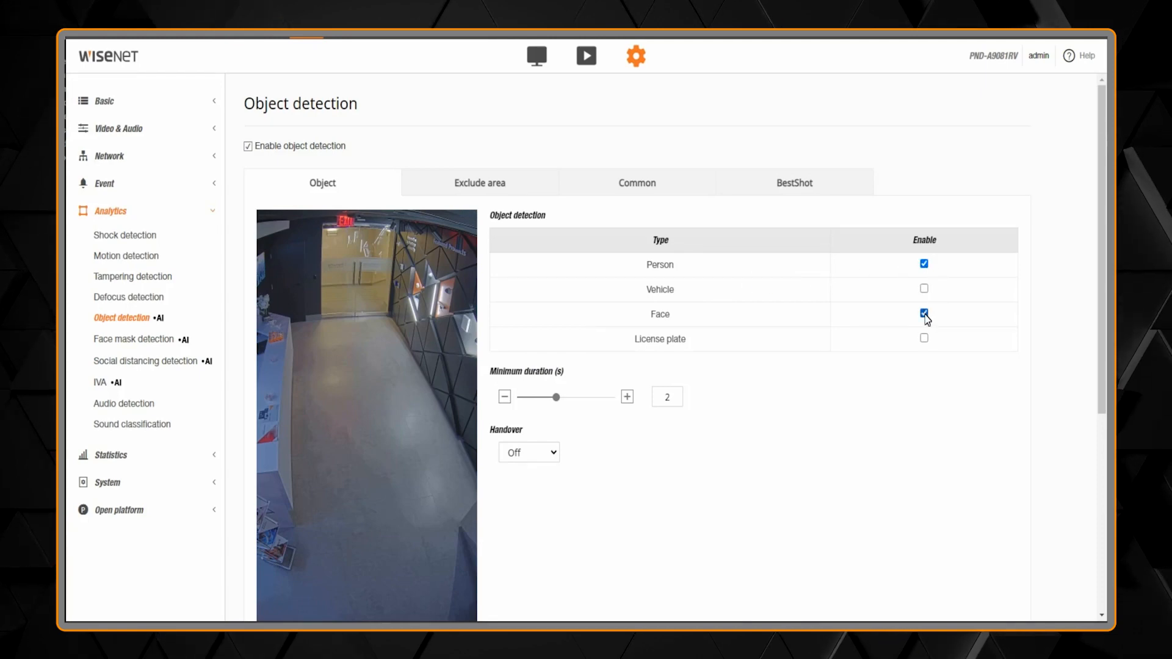
{"action": "left_click", "coordinate": [626, 397]}
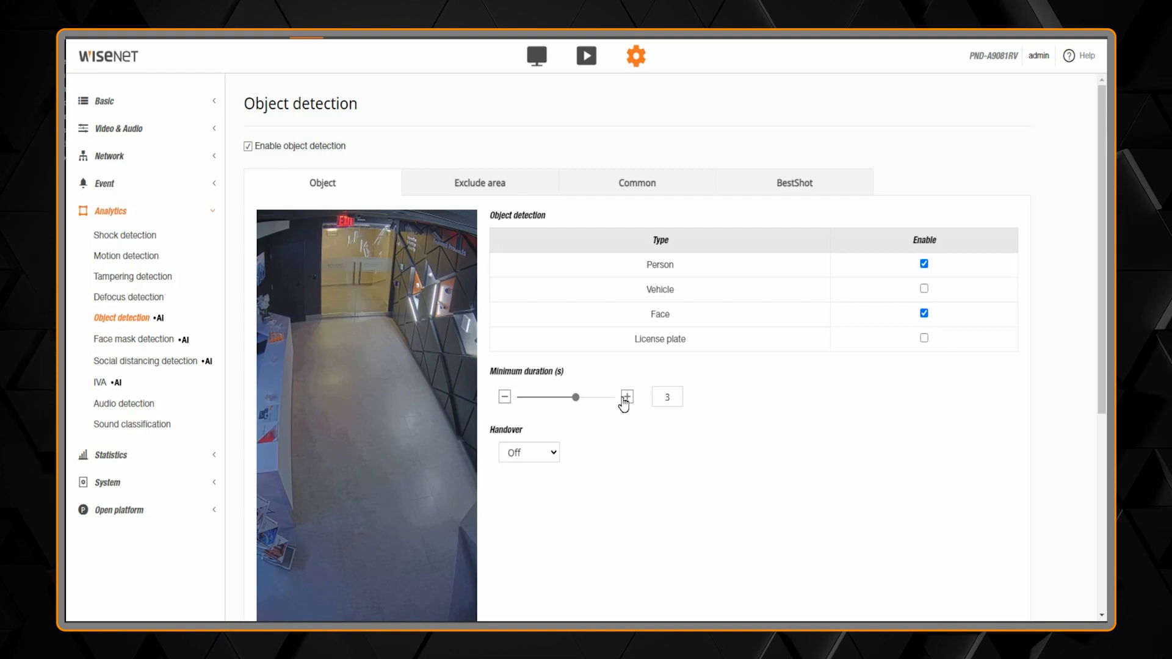
{"action": "left_click", "coordinate": [504, 397]}
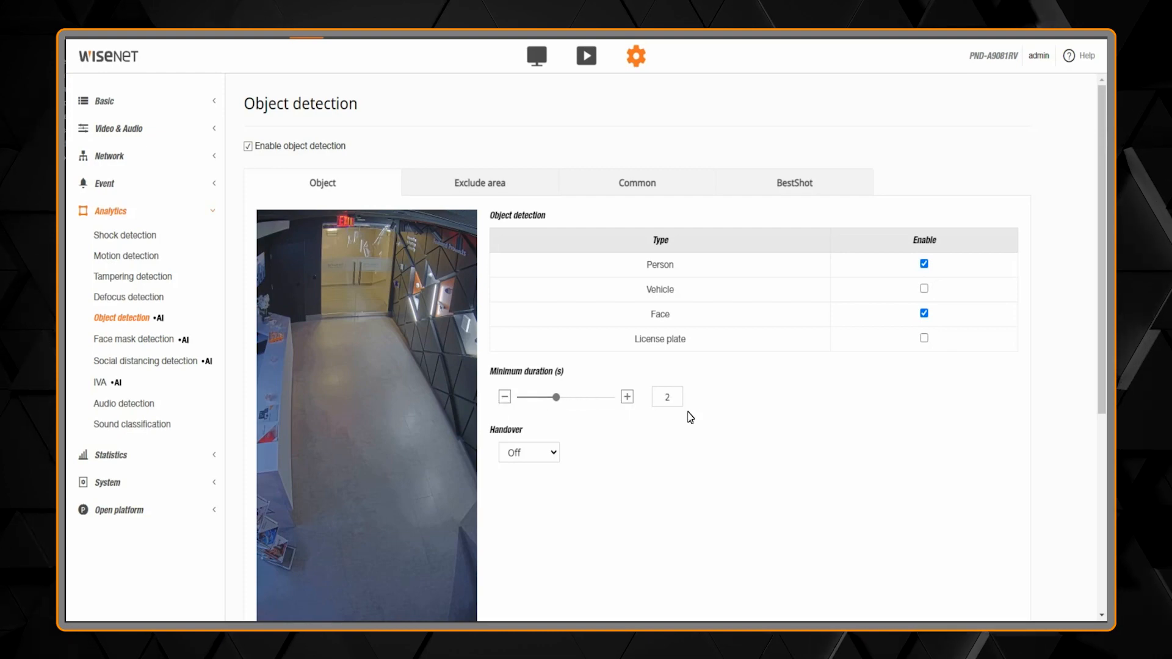
{"action": "scroll", "scroll_direction": "down", "scroll_amount": 3}
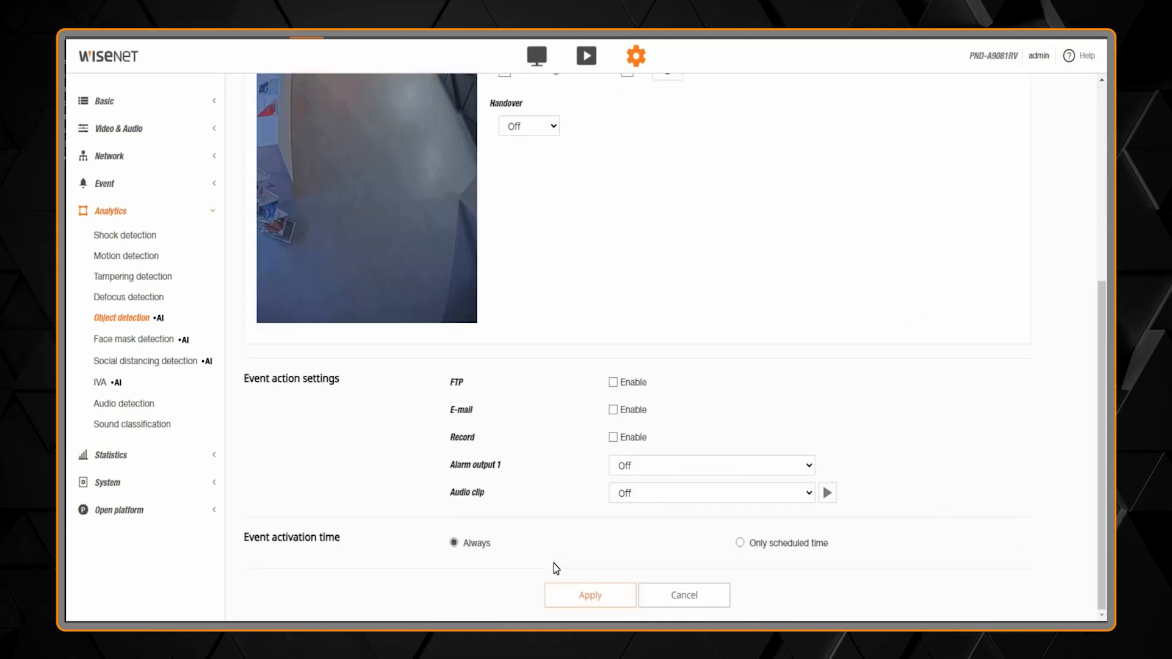
{"action": "left_click", "coordinate": [589, 596]}
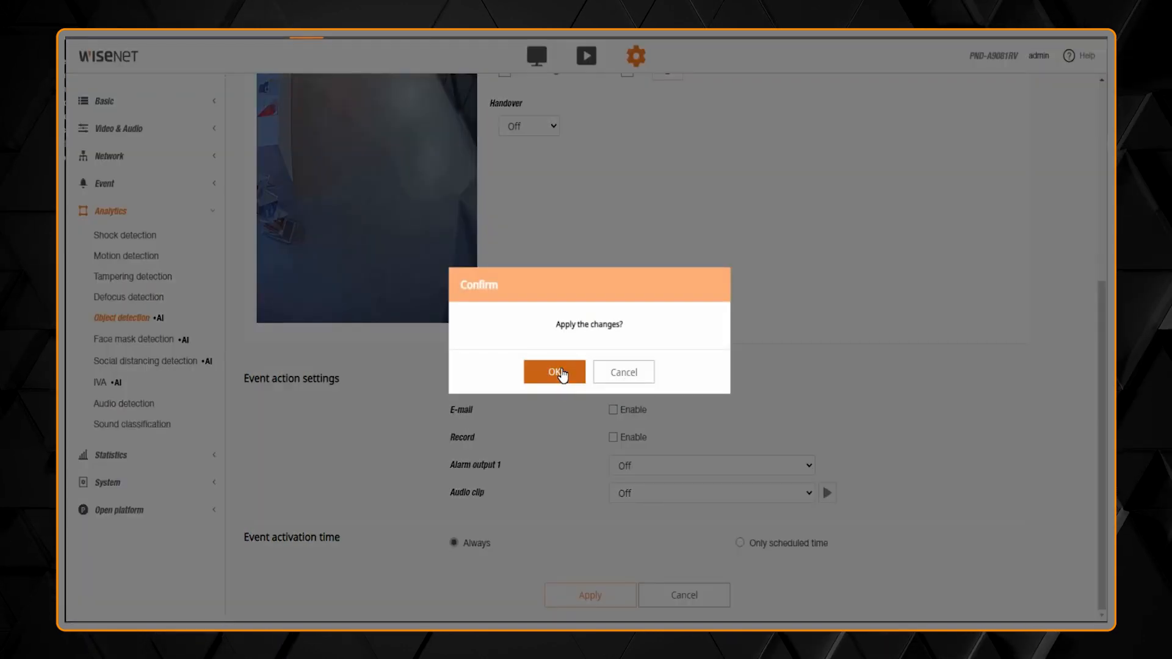
{"action": "left_click", "coordinate": [553, 372]}
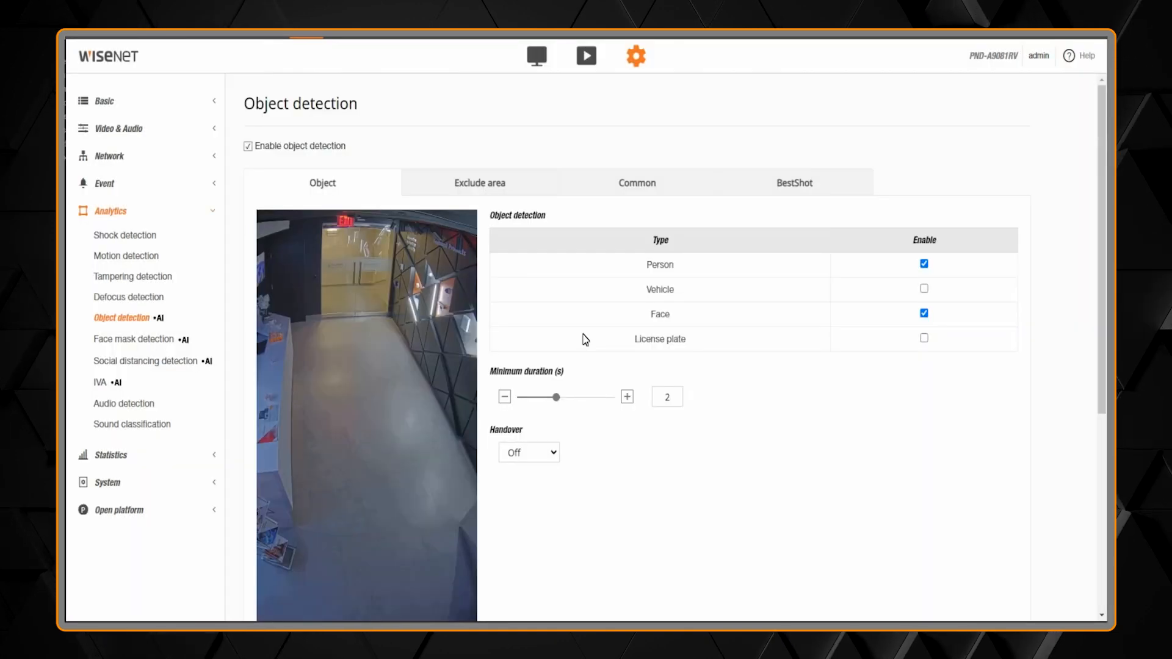
Enable BestShot for Person and Face, then apply and confirm the change.
{"action": "left_click", "coordinate": [793, 182]}
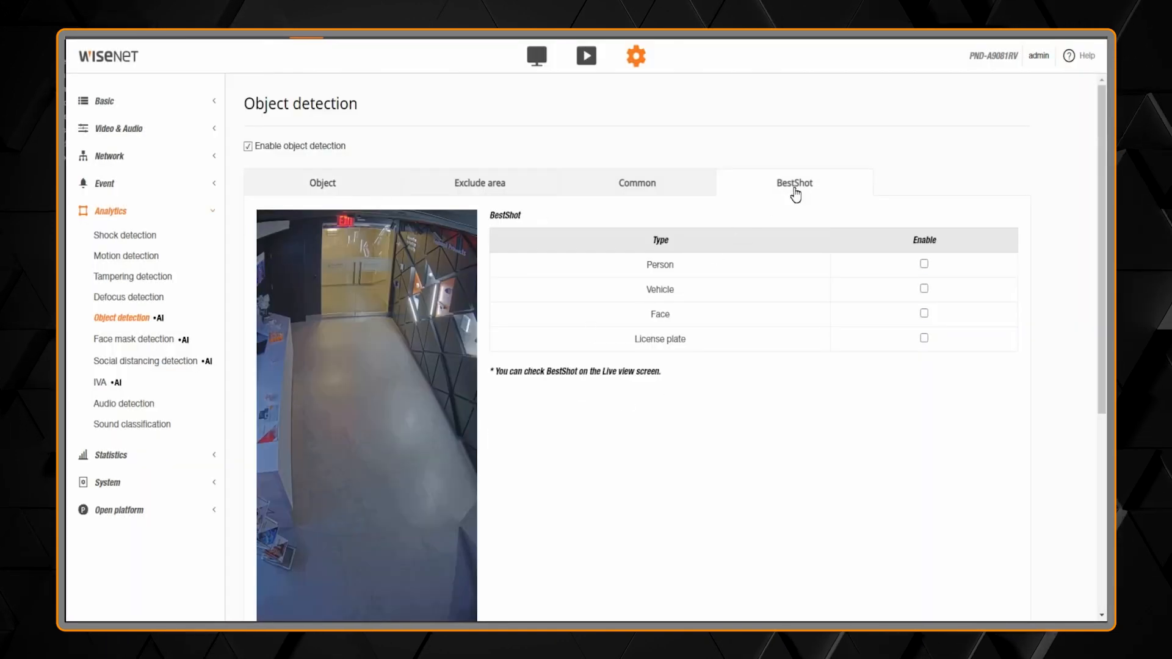
{"action": "left_click", "coordinate": [923, 264]}
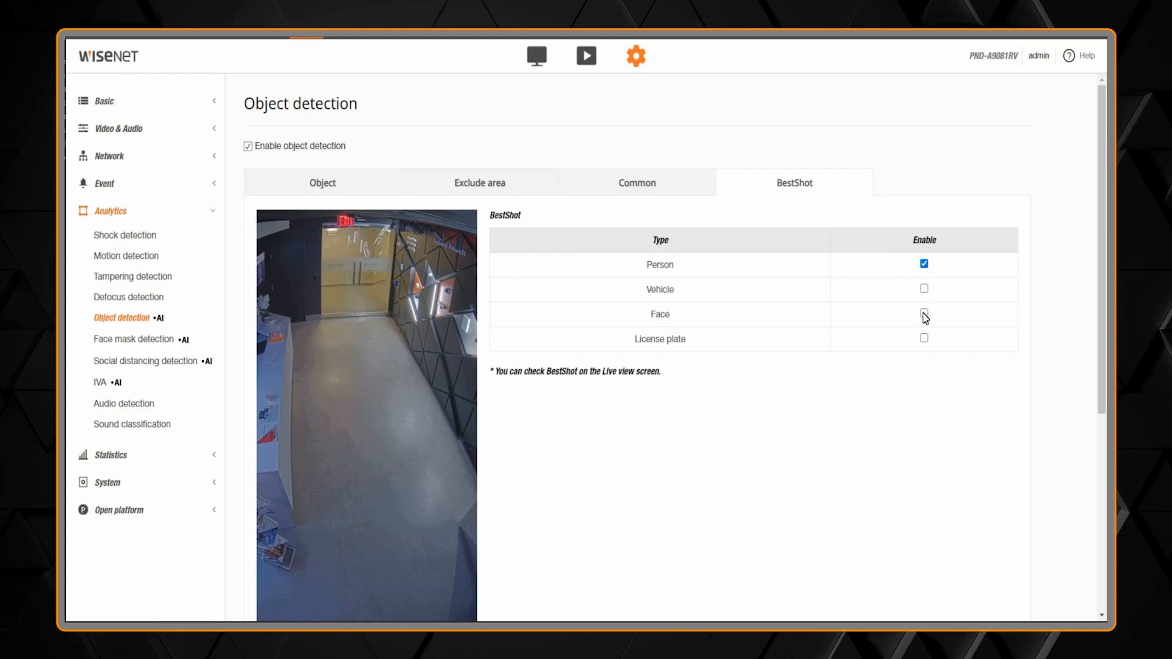
{"action": "left_click", "coordinate": [923, 313]}
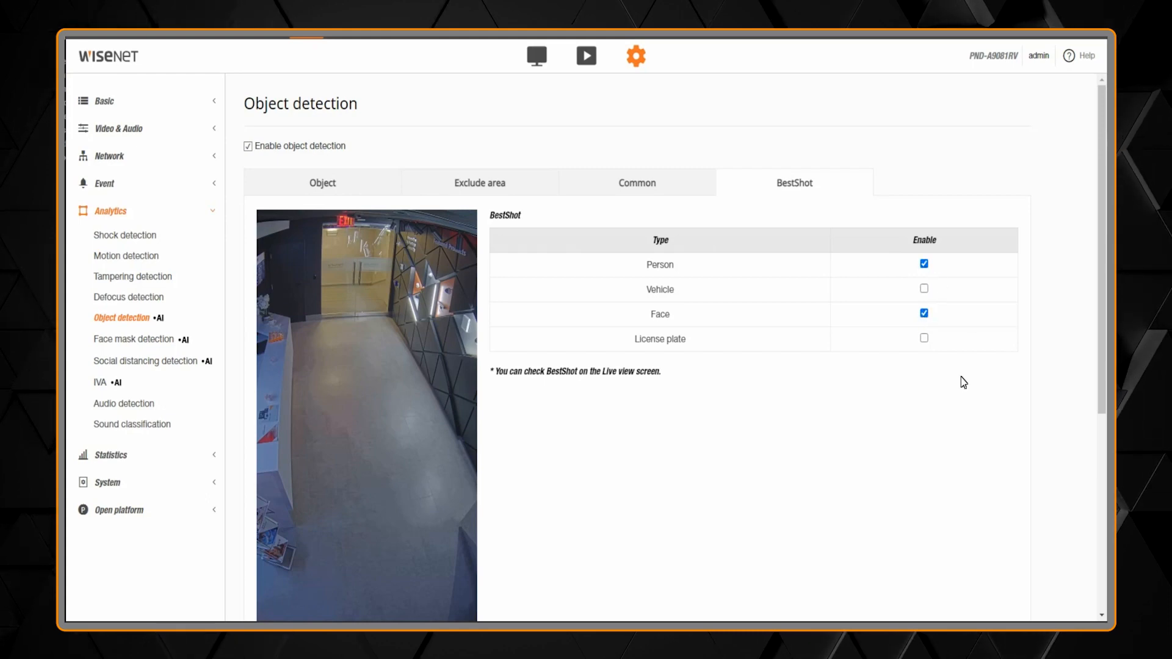
{"action": "scroll", "scroll_direction": "down", "scroll_amount": 3}
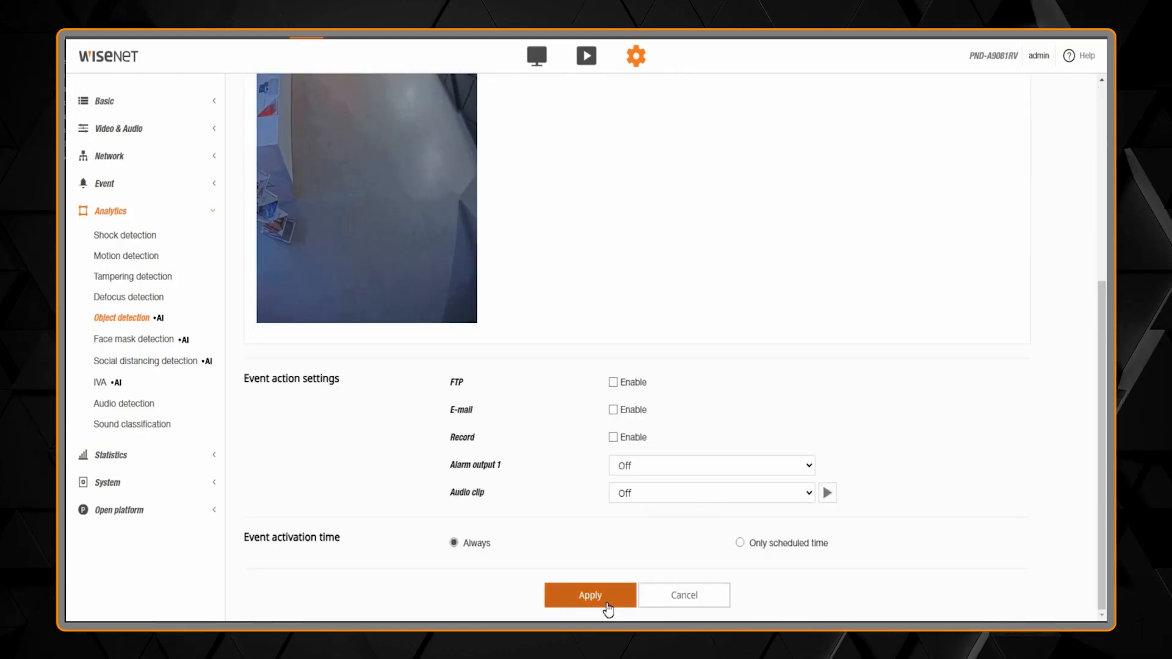
{"action": "left_click", "coordinate": [590, 596]}
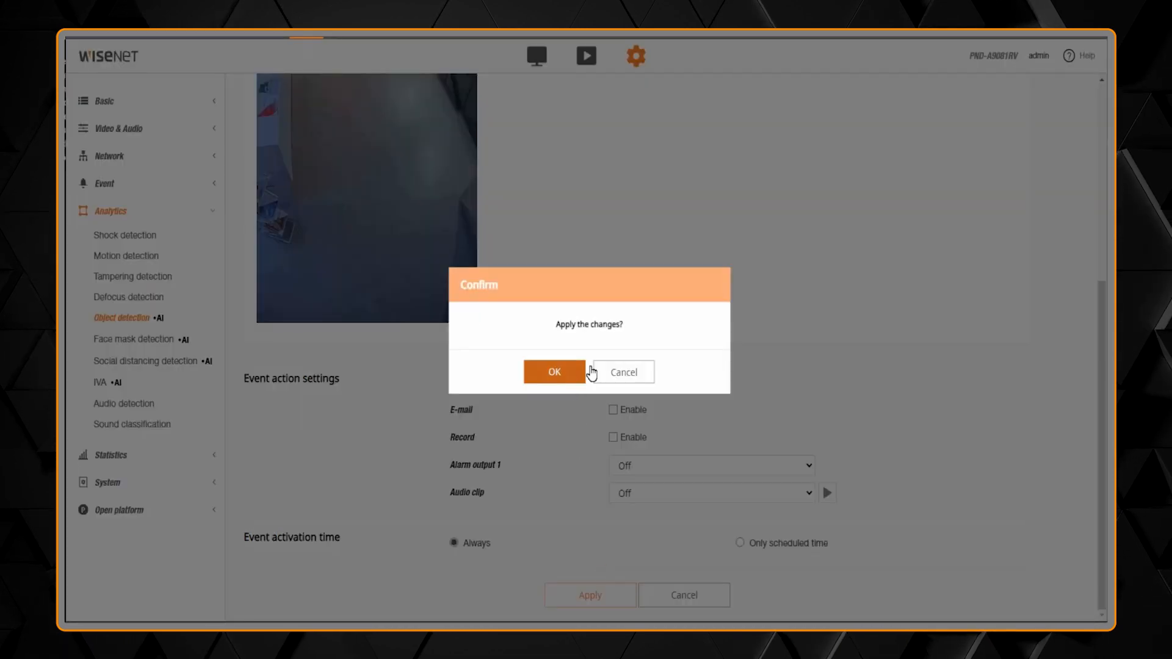
{"action": "left_click", "coordinate": [554, 372]}
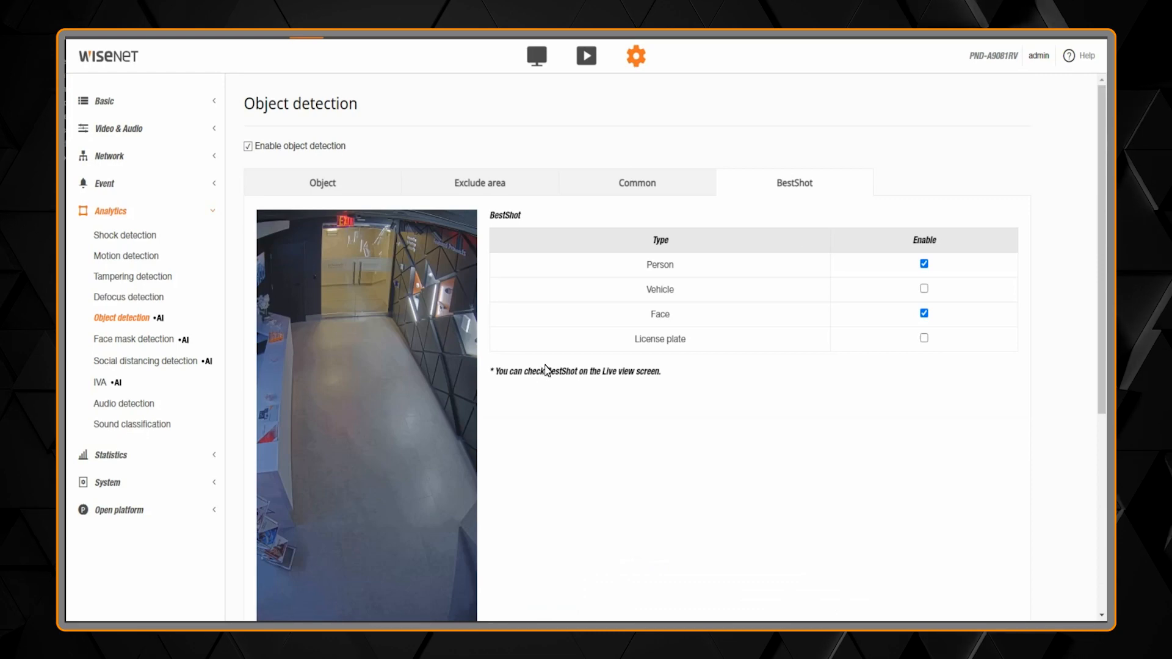
Draw exclude area 1 around the far doorway, then apply and confirm.
{"action": "left_click", "coordinate": [479, 183]}
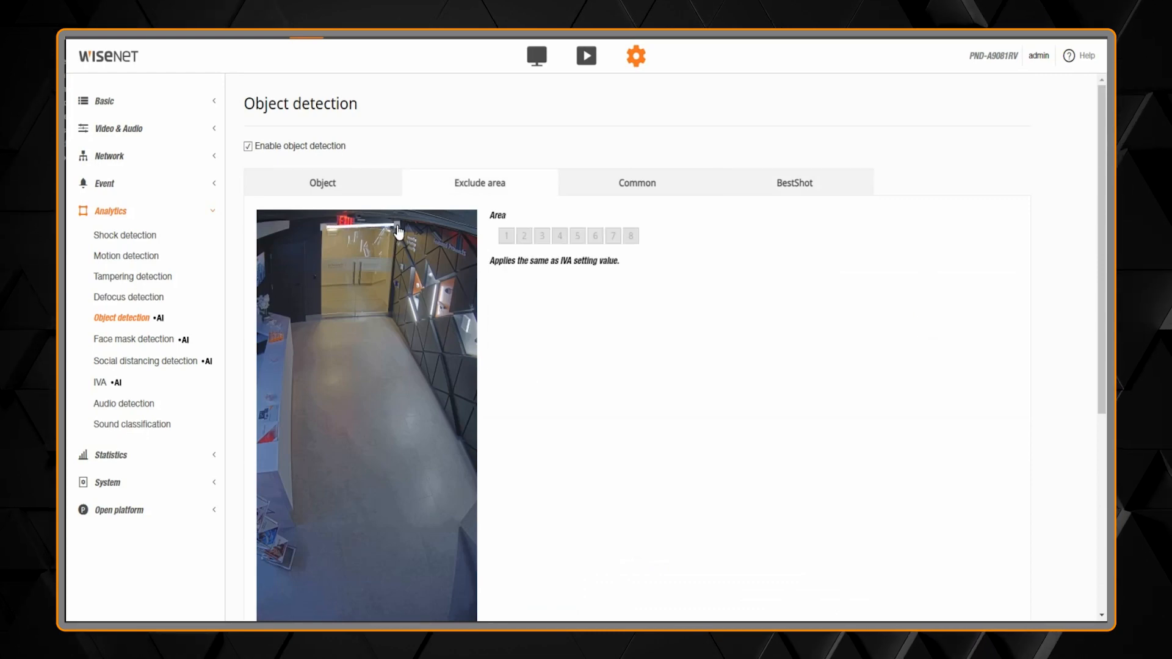
{"action": "left_click_drag", "start_coordinate": [400, 230], "coordinate": [331, 324]}
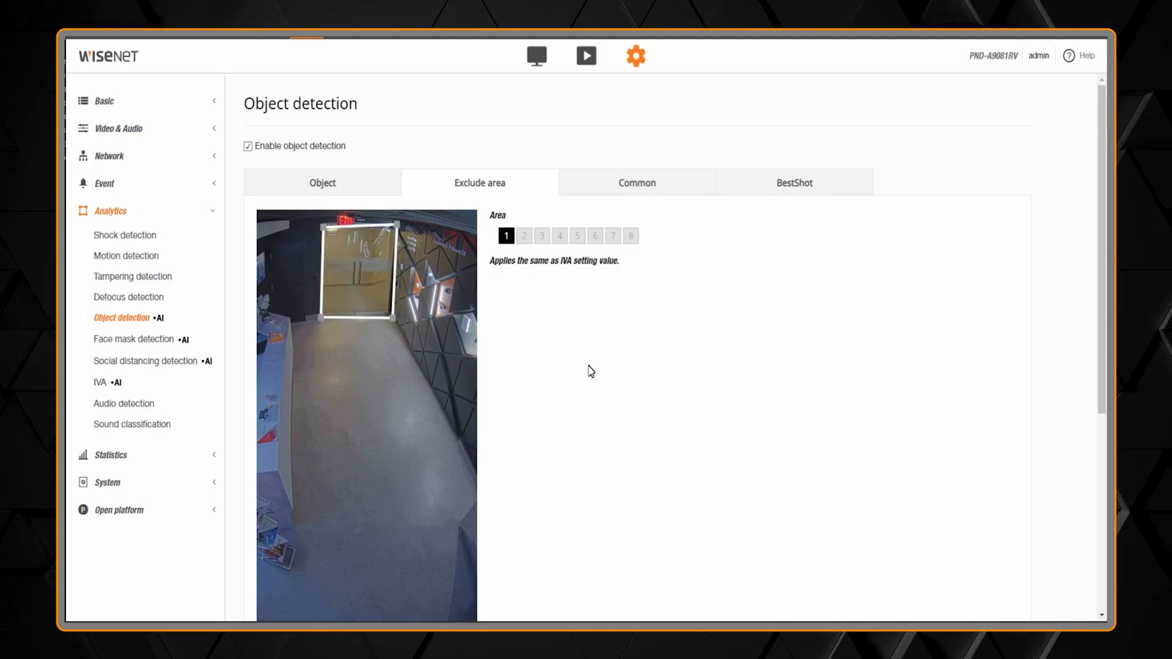
{"action": "left_click", "coordinate": [590, 596]}
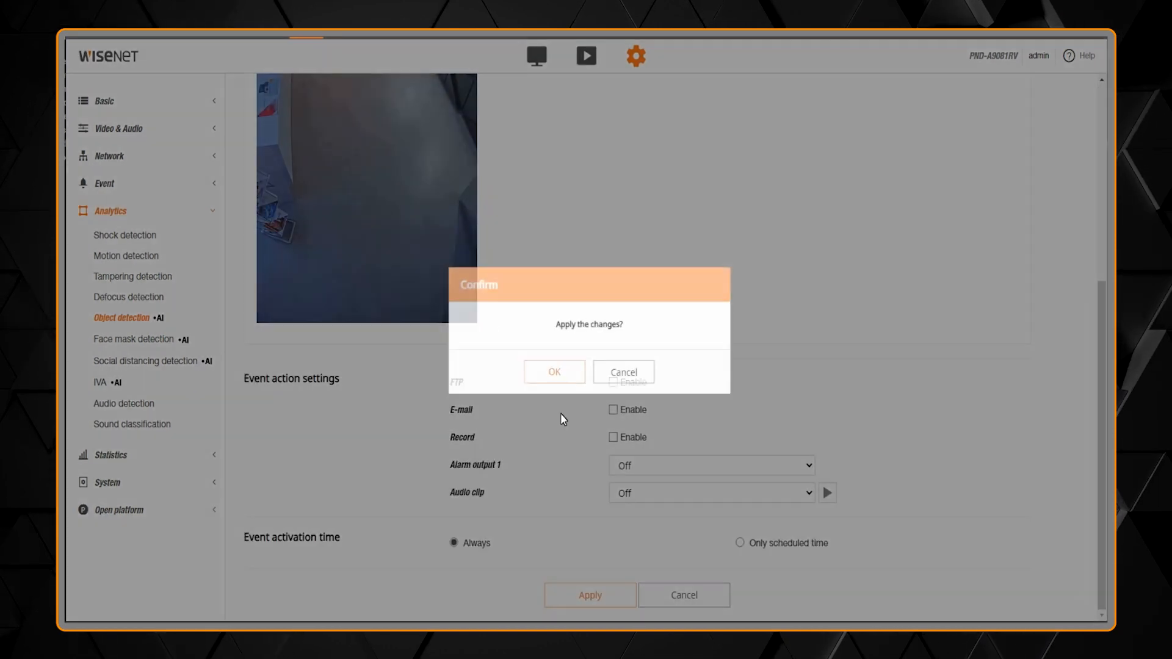
{"action": "left_click", "coordinate": [553, 371]}
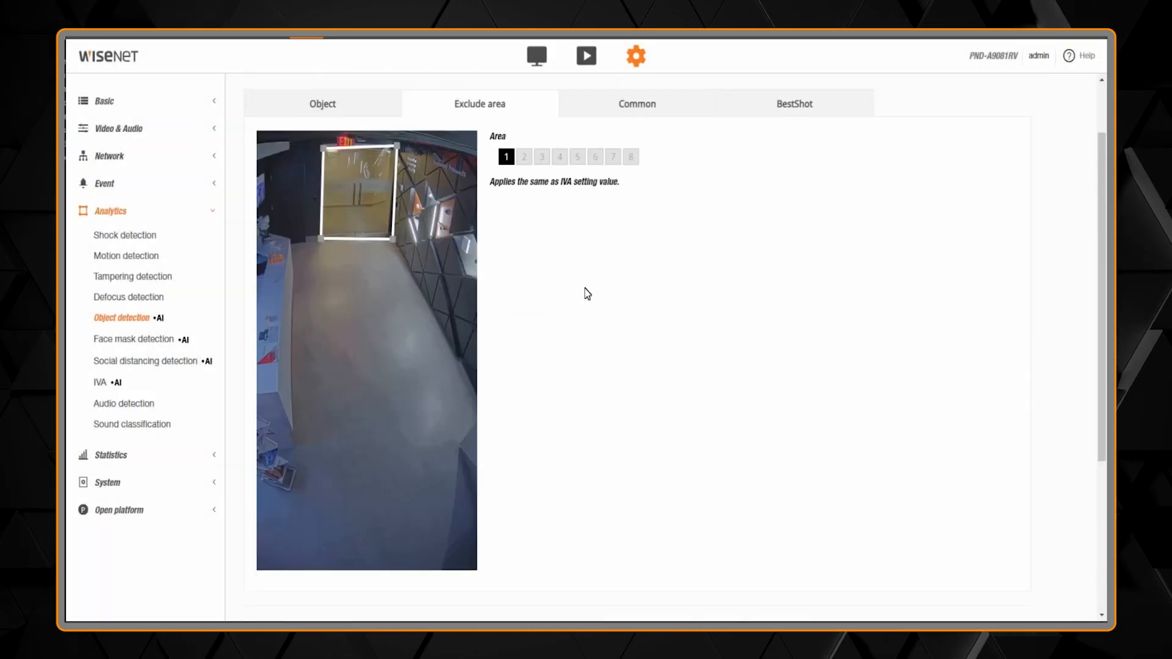
In the Common tab, drag the Sensitivity slider from 80 to 90.
{"action": "left_click", "coordinate": [637, 104]}
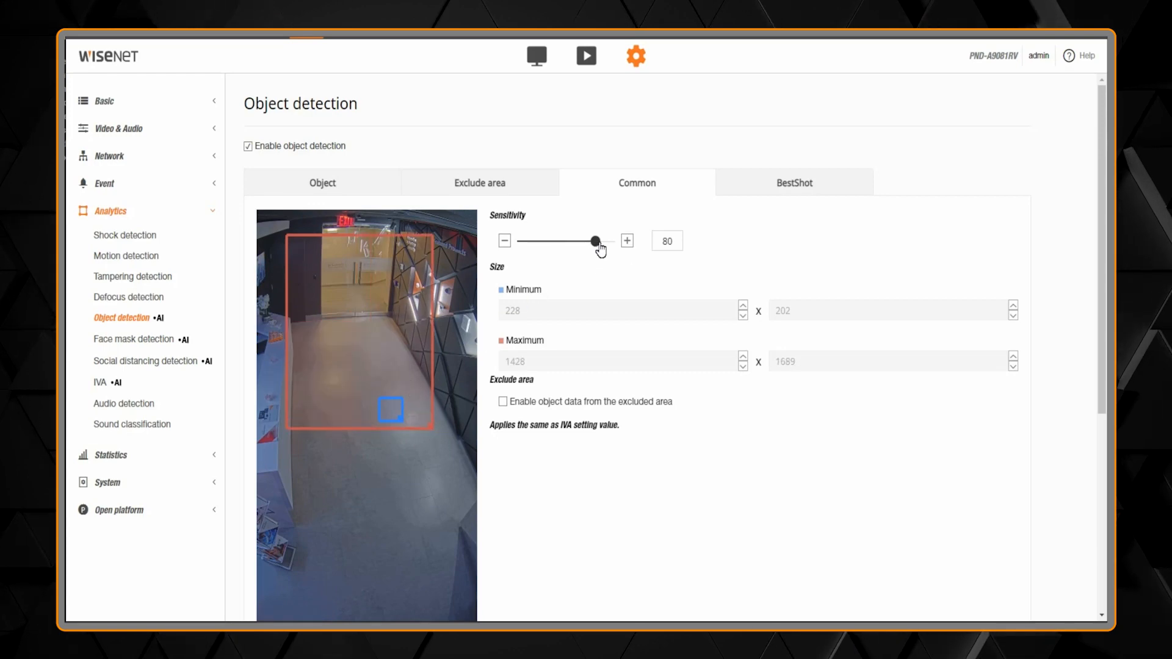
{"action": "left_click_drag", "start_coordinate": [594, 241], "coordinate": [606, 241]}
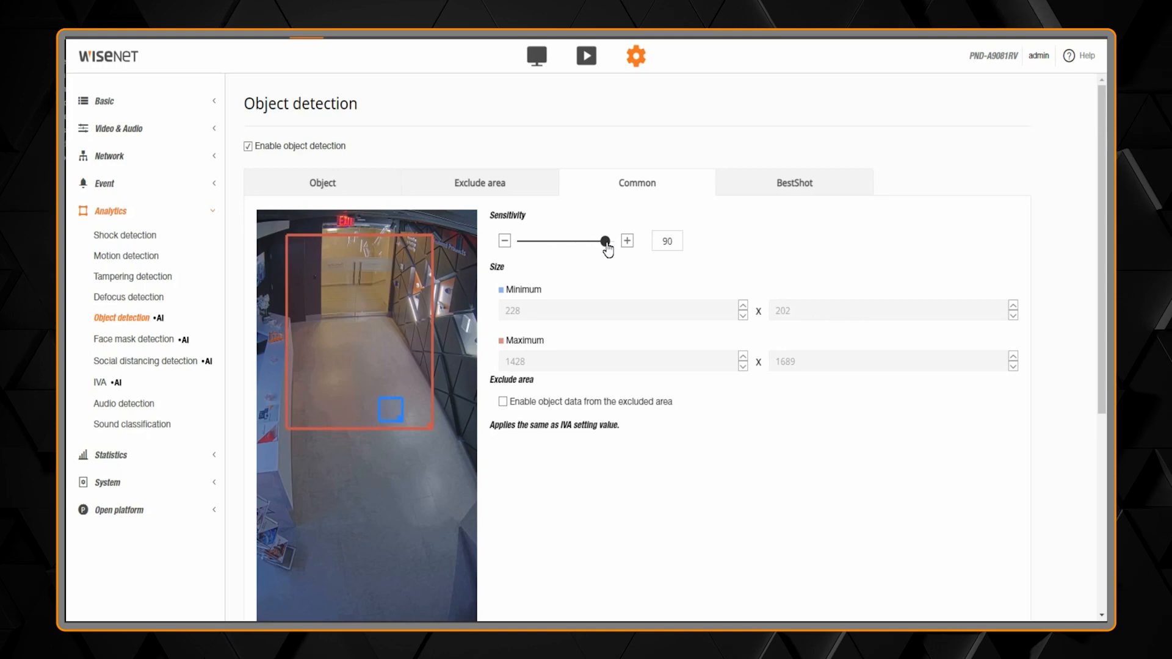
{"action": "scroll", "scroll_direction": "down", "scroll_amount": 3}
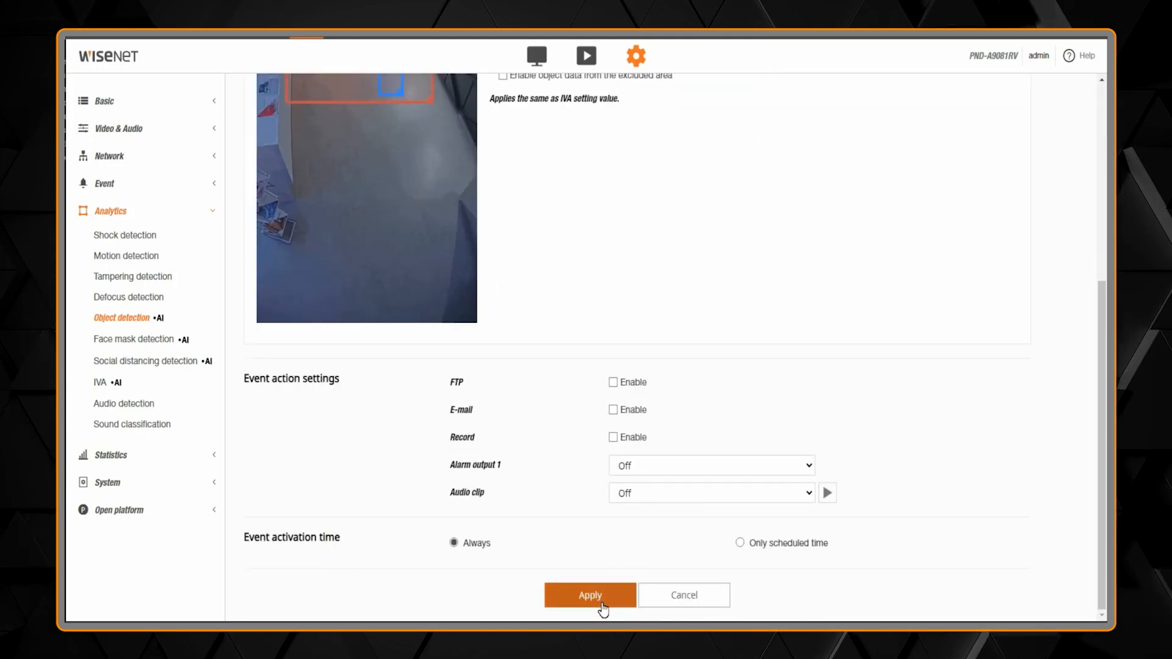
Apply the sensitivity change of 90 and confirm the 'Apply the changes?' dialog.
{"action": "left_click", "coordinate": [590, 595]}
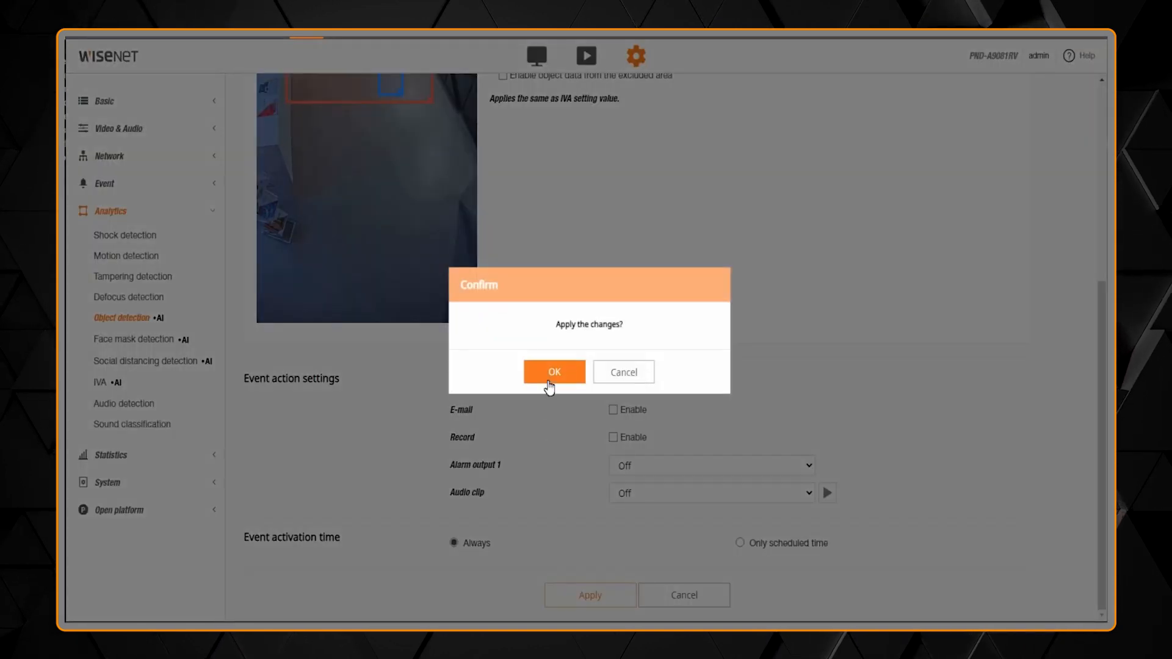
{"action": "left_click", "coordinate": [553, 371]}
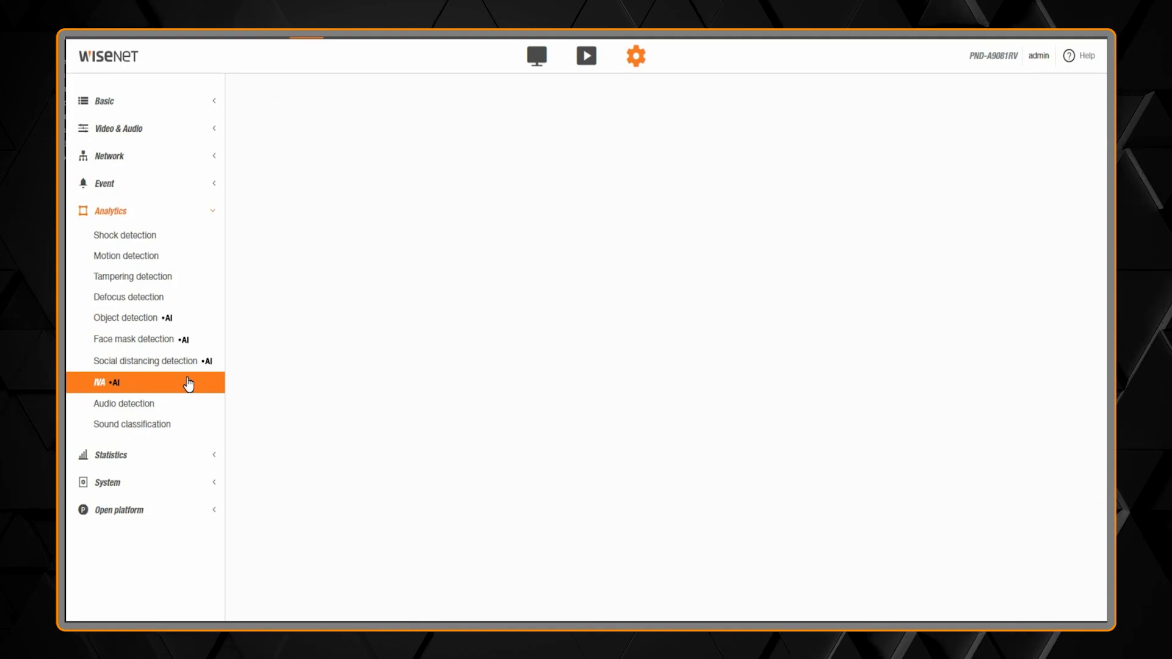
Enable IVA and set the virtual line to detect persons only, in direction A↔B.
{"action": "left_click", "coordinate": [99, 383]}
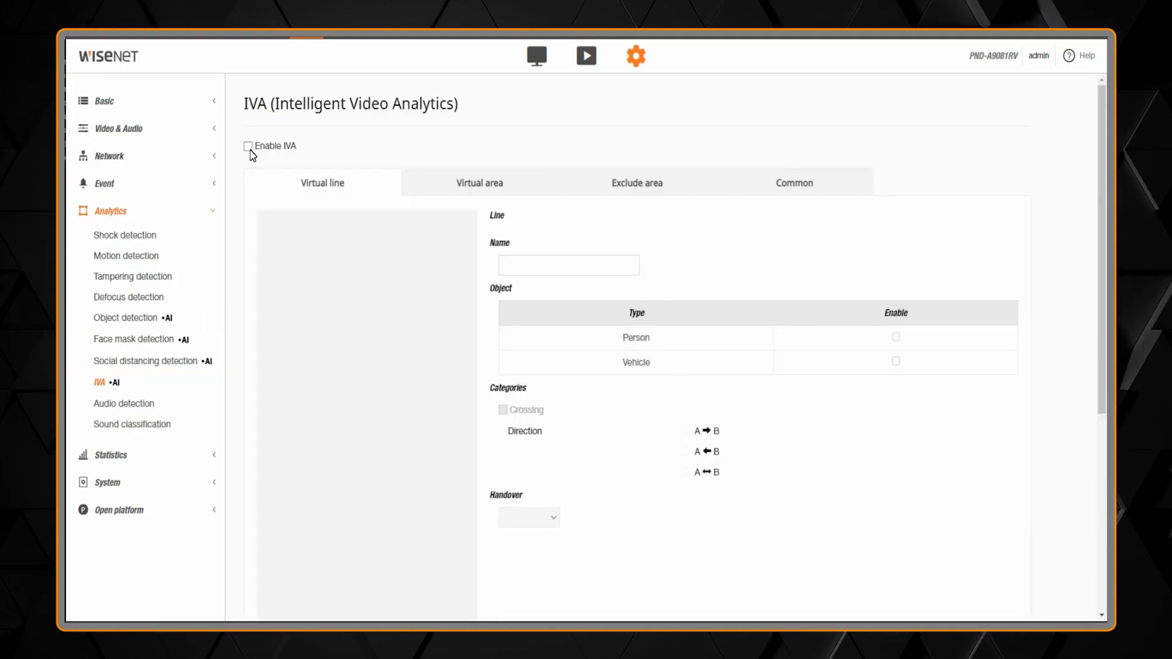
{"action": "left_click", "coordinate": [247, 146]}
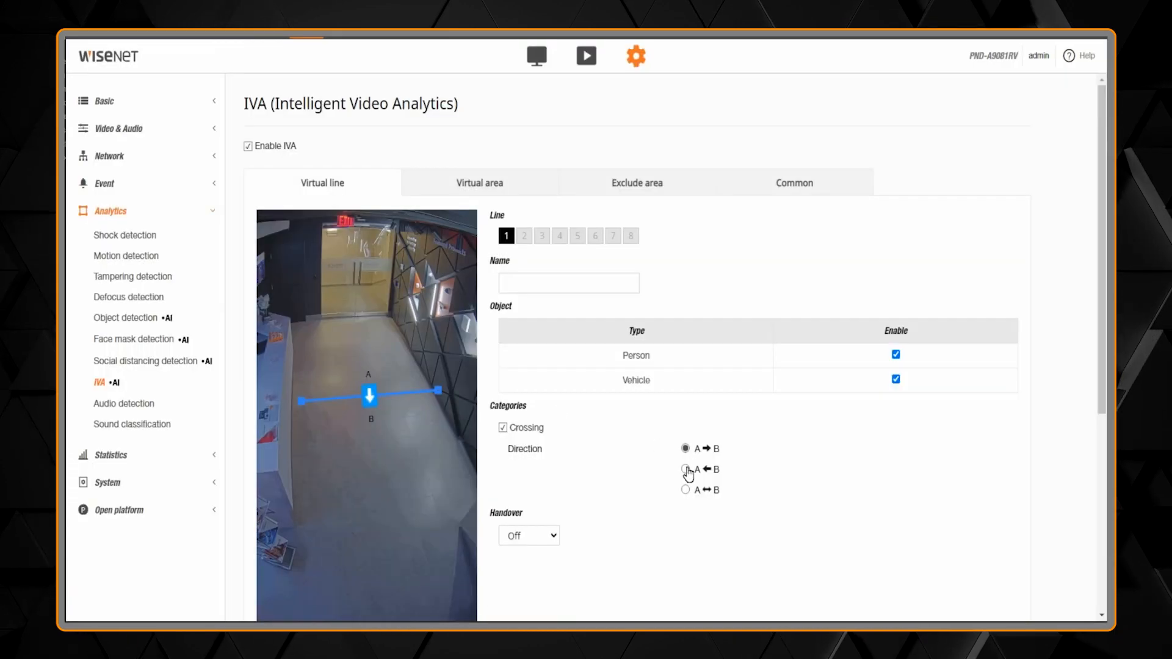
{"action": "left_click", "coordinate": [685, 469]}
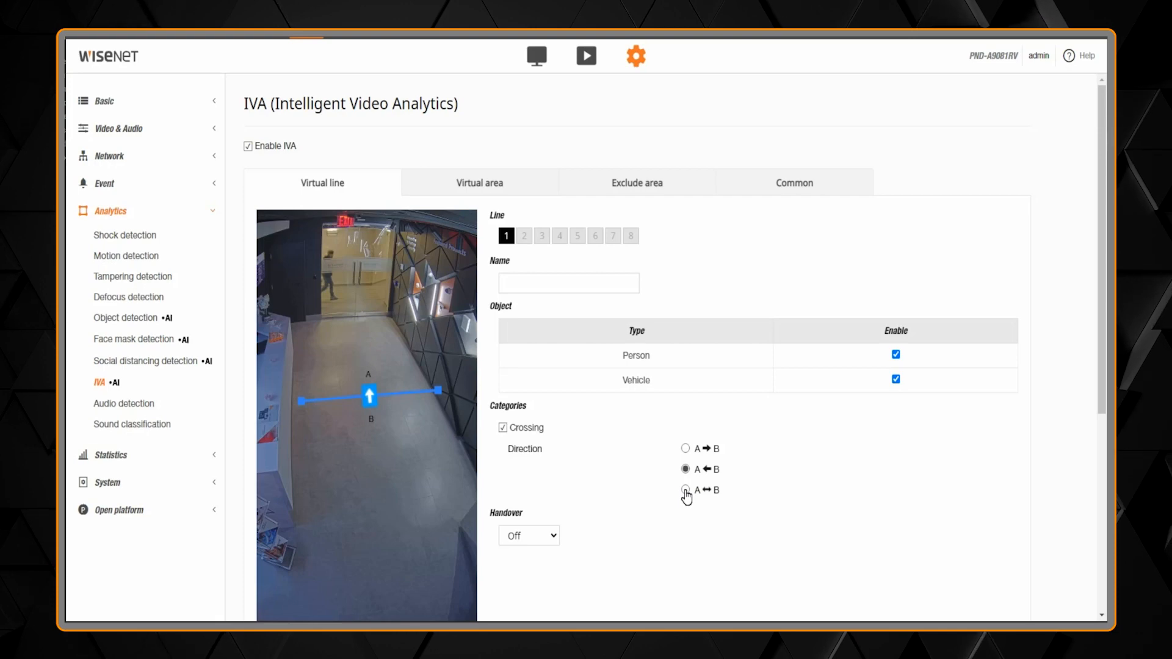
{"action": "left_click", "coordinate": [685, 490]}
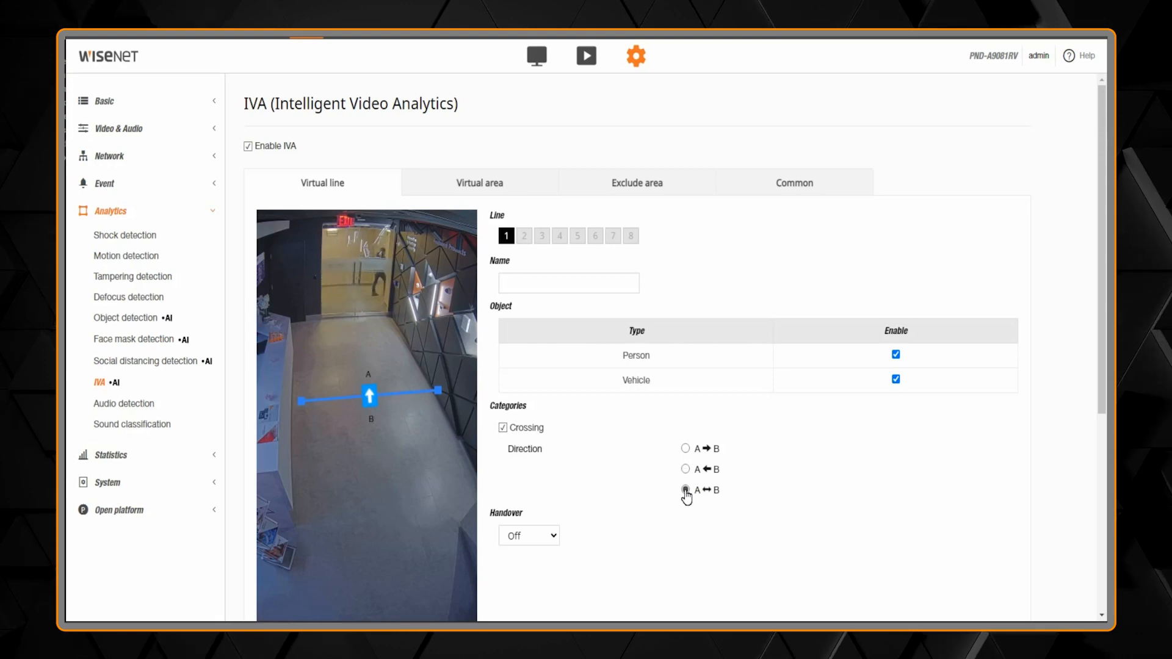
{"action": "left_click", "coordinate": [685, 489]}
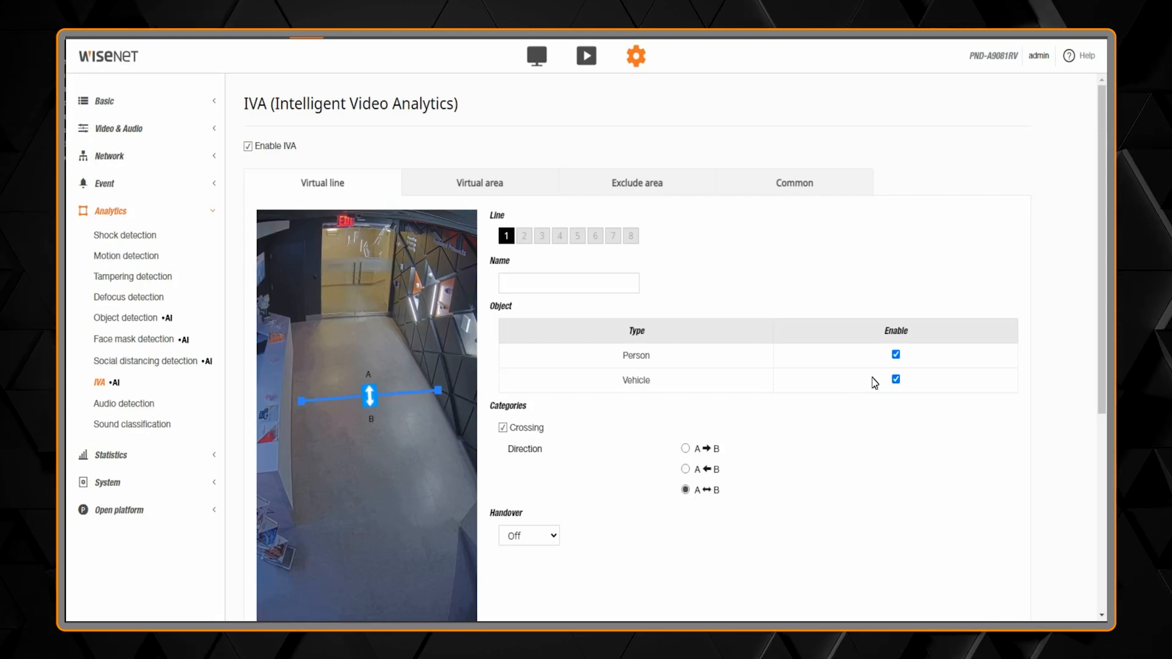
Name the virtual line 'Door' and apply the settings.
{"action": "left_click", "coordinate": [895, 379]}
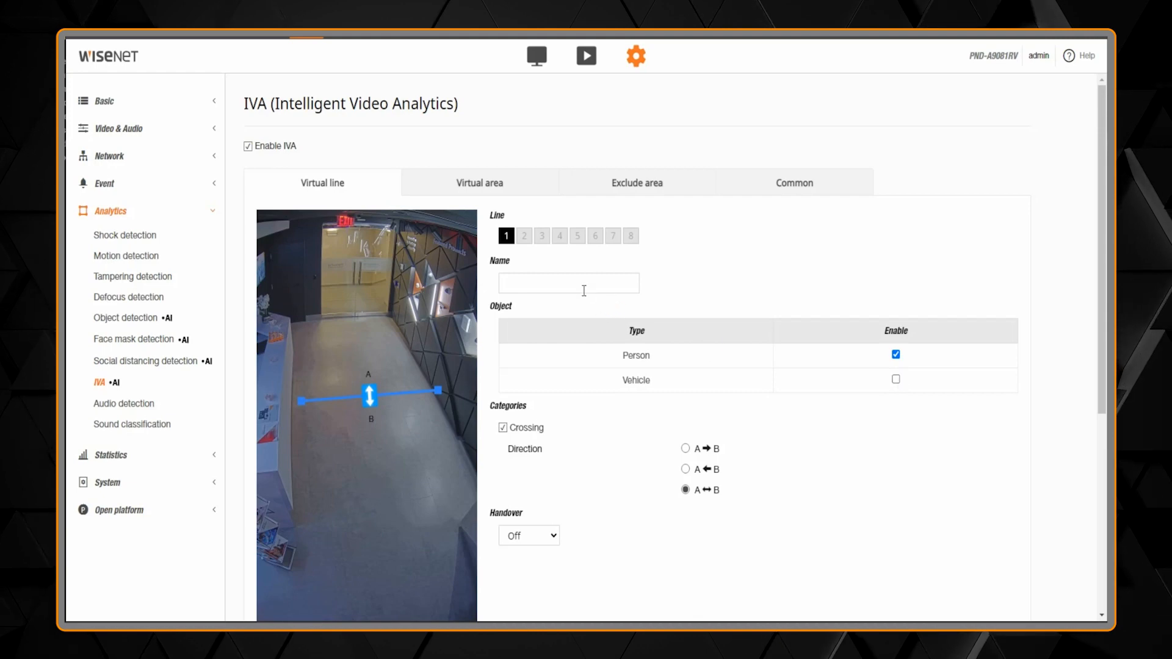
{"action": "type", "text": "D"}
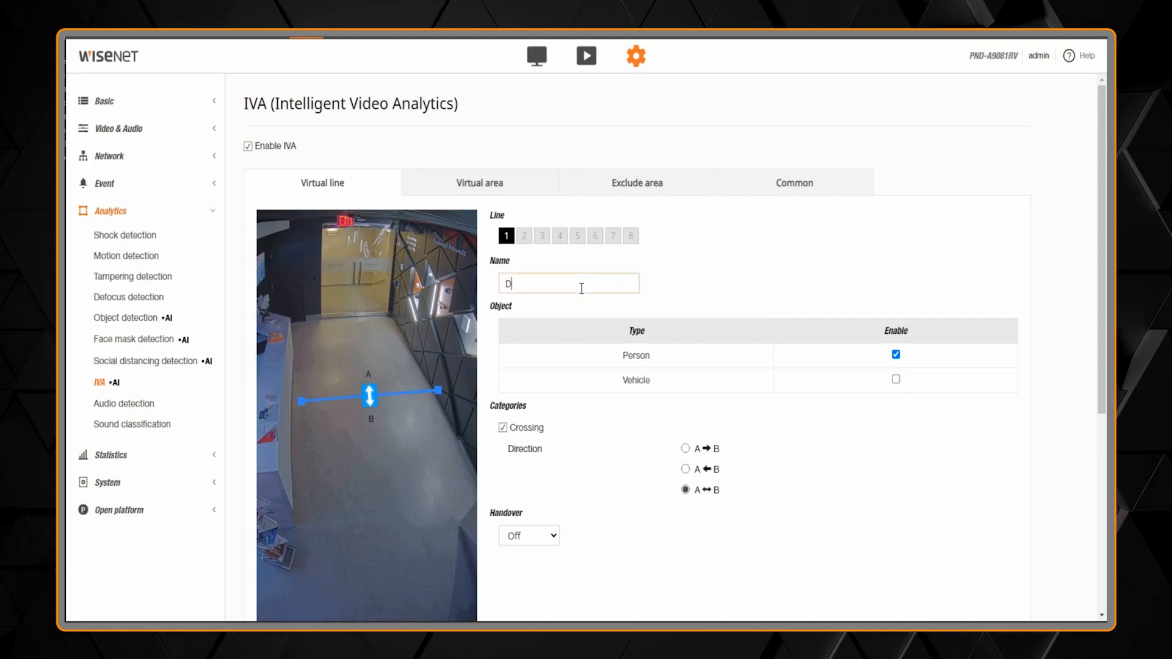
{"action": "type", "text": "oor"}
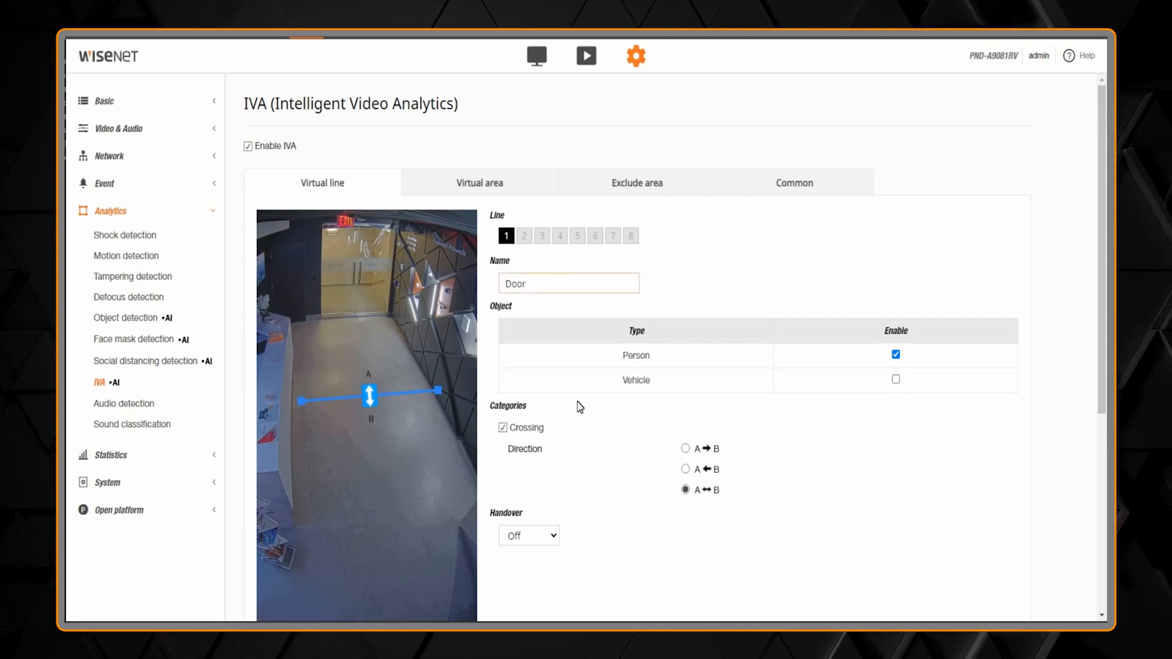
{"action": "scroll", "scroll_direction": "down", "scroll_amount": 3}
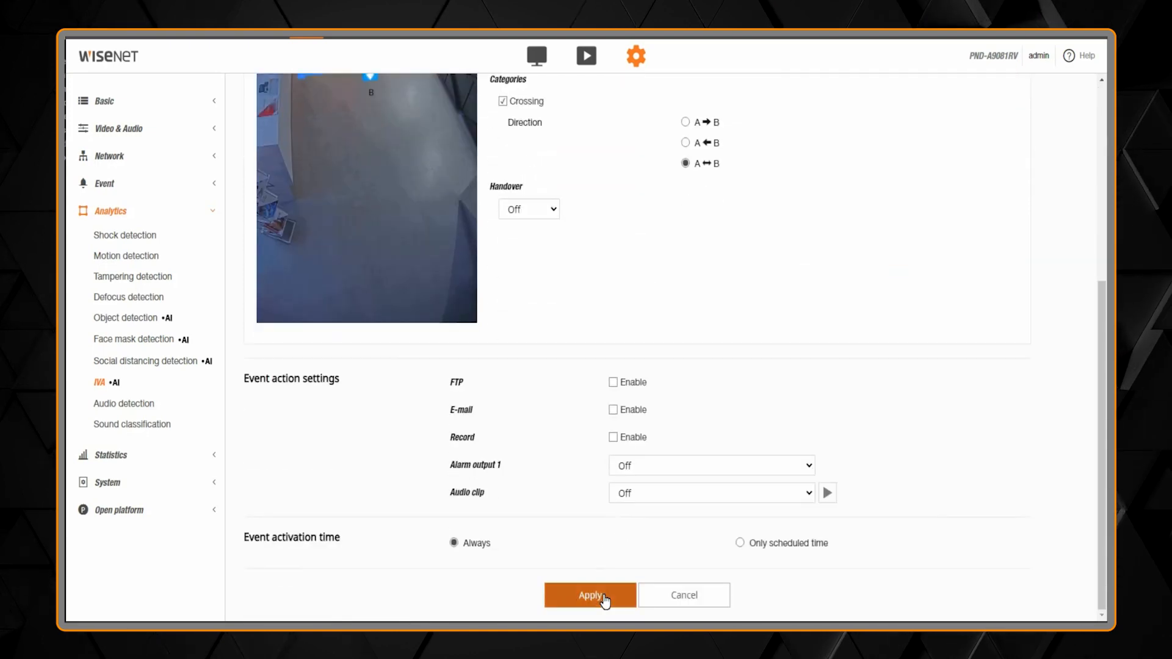
{"action": "left_click", "coordinate": [589, 595]}
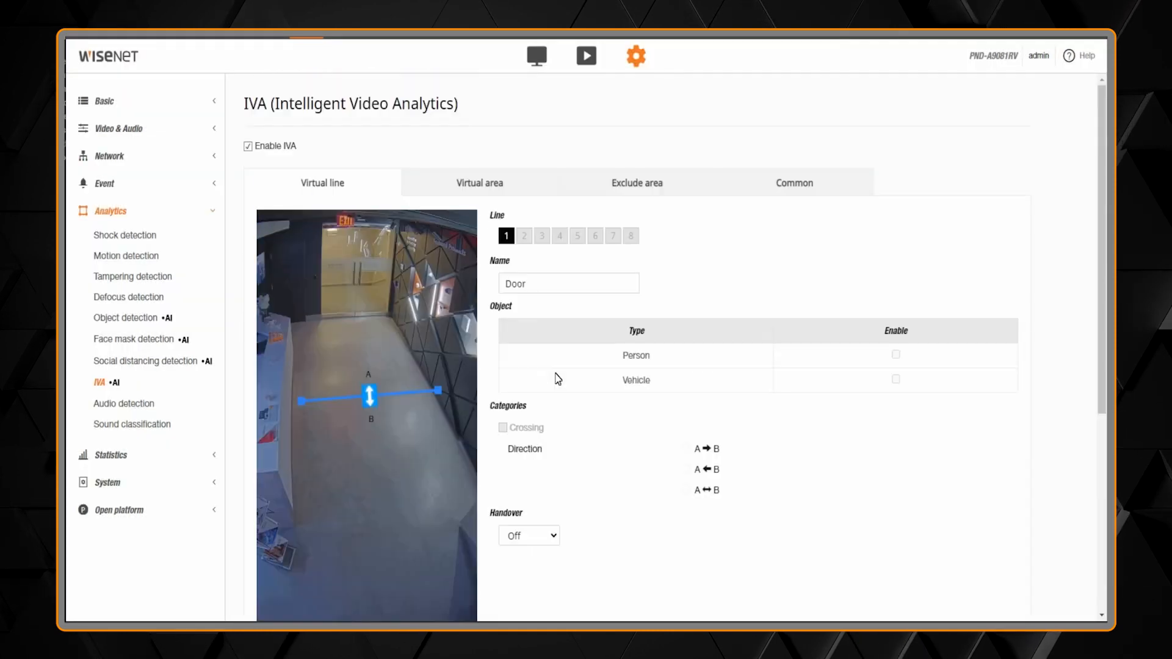
On the Virtual area tab, draw area 1 over the corridor floor, then select the Name field.
{"action": "left_click", "coordinate": [480, 182]}
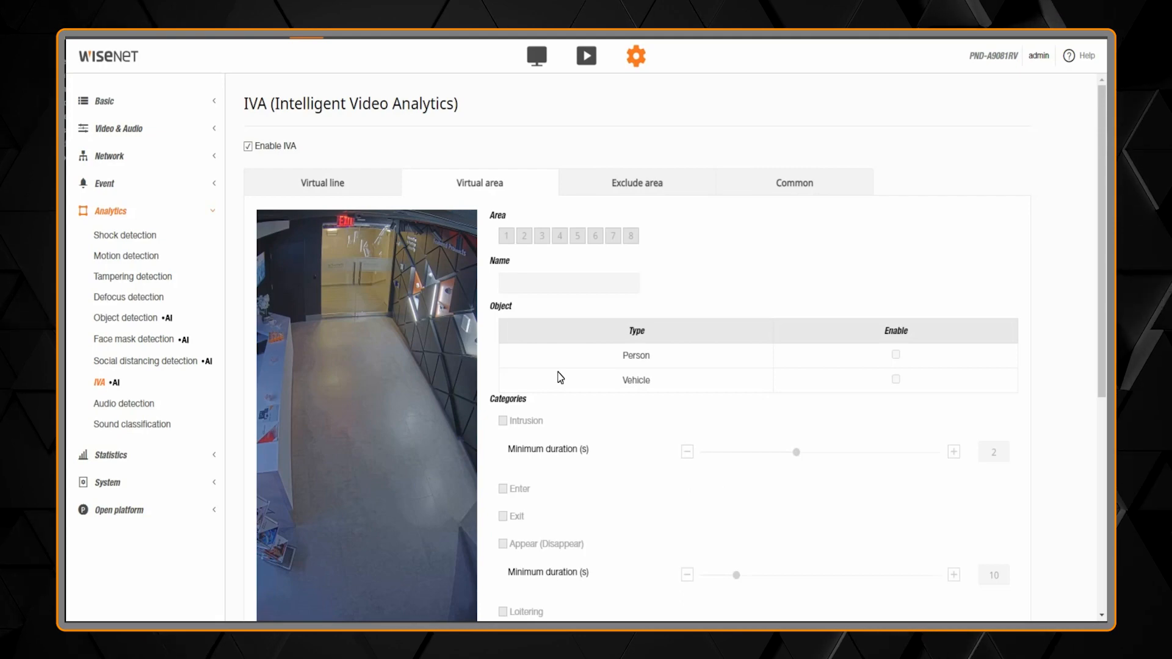
{"action": "mouse_move", "coordinate": [318, 365]}
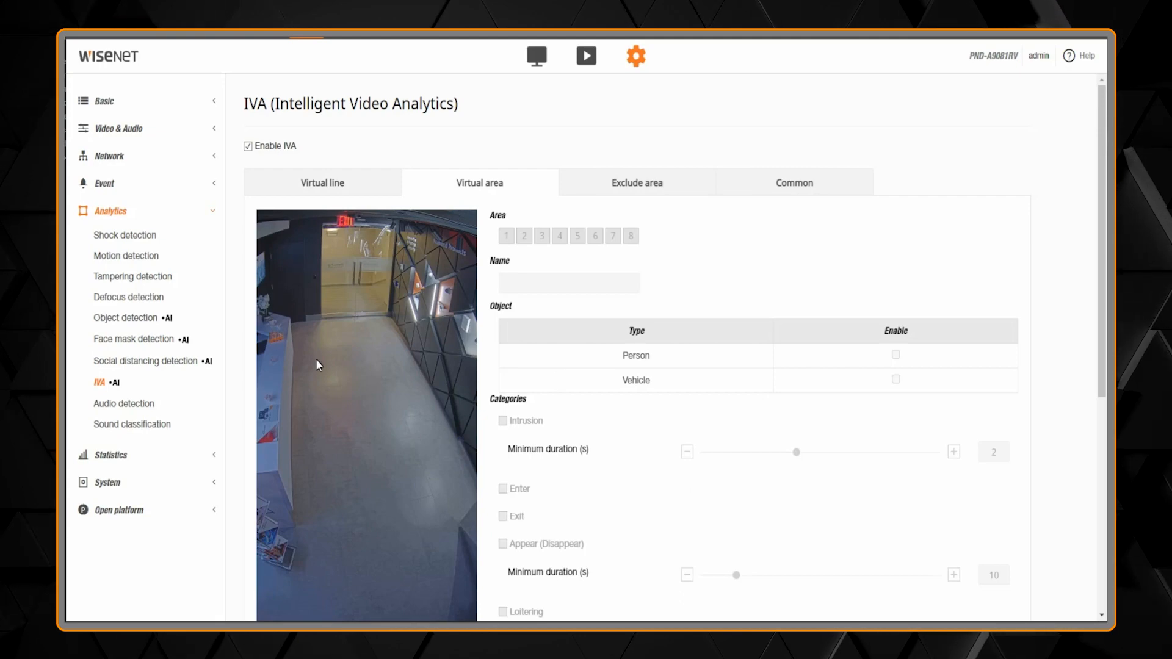
{"action": "left_click_drag", "start_coordinate": [299, 329], "coordinate": [400, 319]}
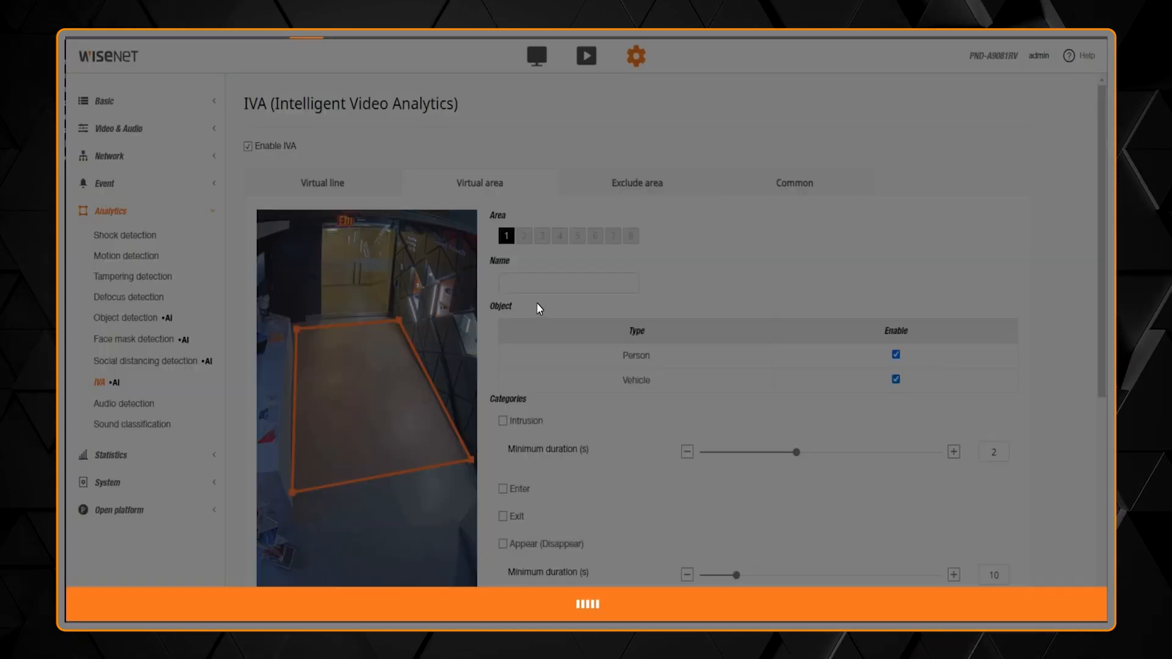
{"action": "left_click", "coordinate": [569, 283]}
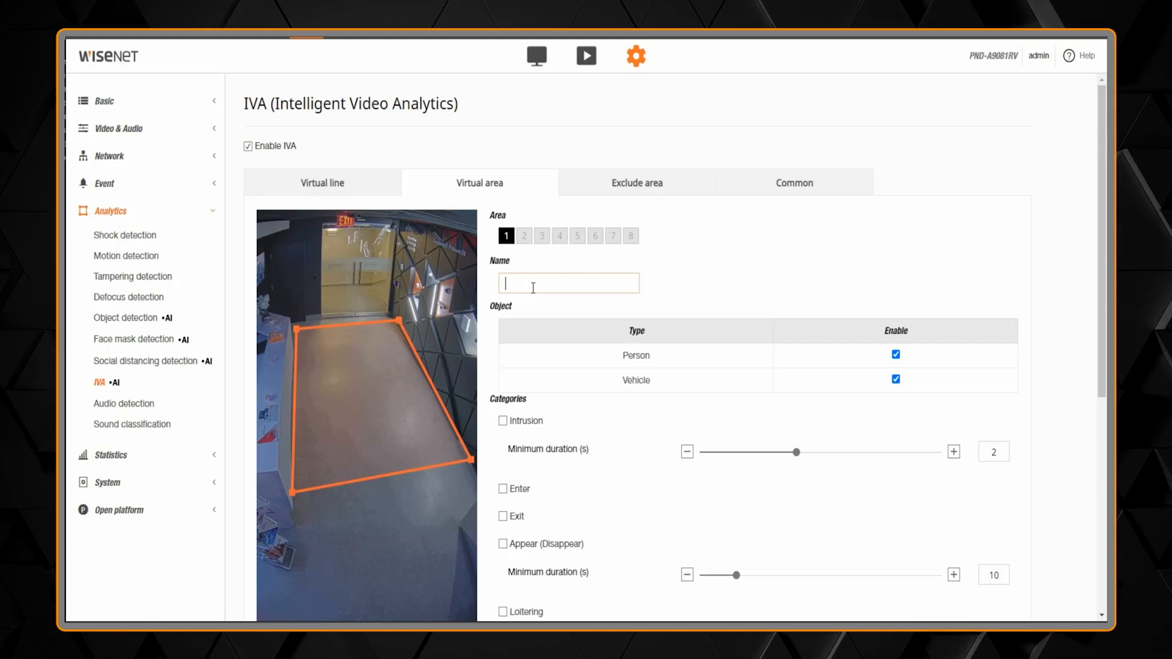
Name the area 'Reception', detect persons only, with loitering set to 20 seconds.
{"action": "type", "text": "Reception"}
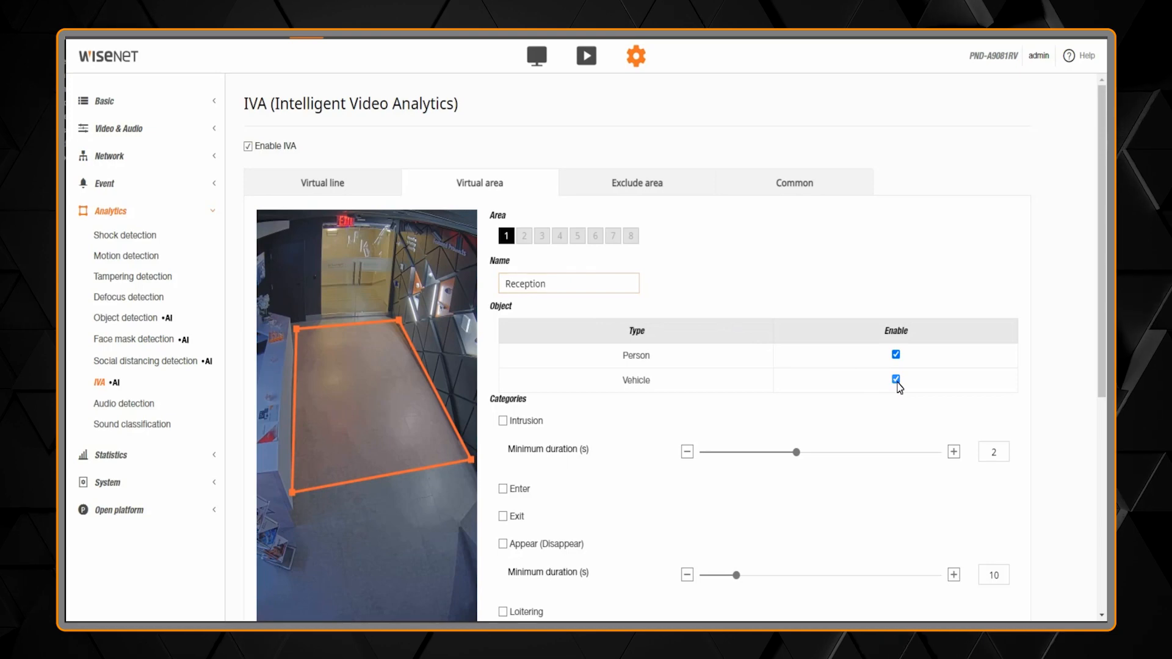
{"action": "left_click", "coordinate": [895, 380]}
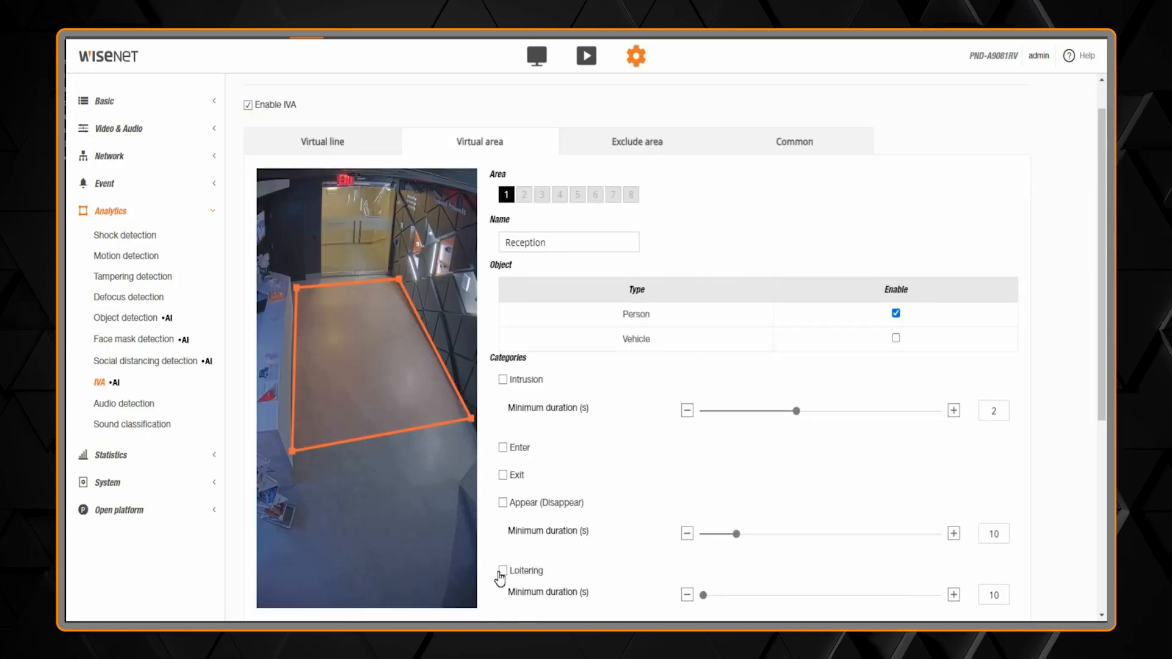
{"action": "left_click", "coordinate": [503, 571]}
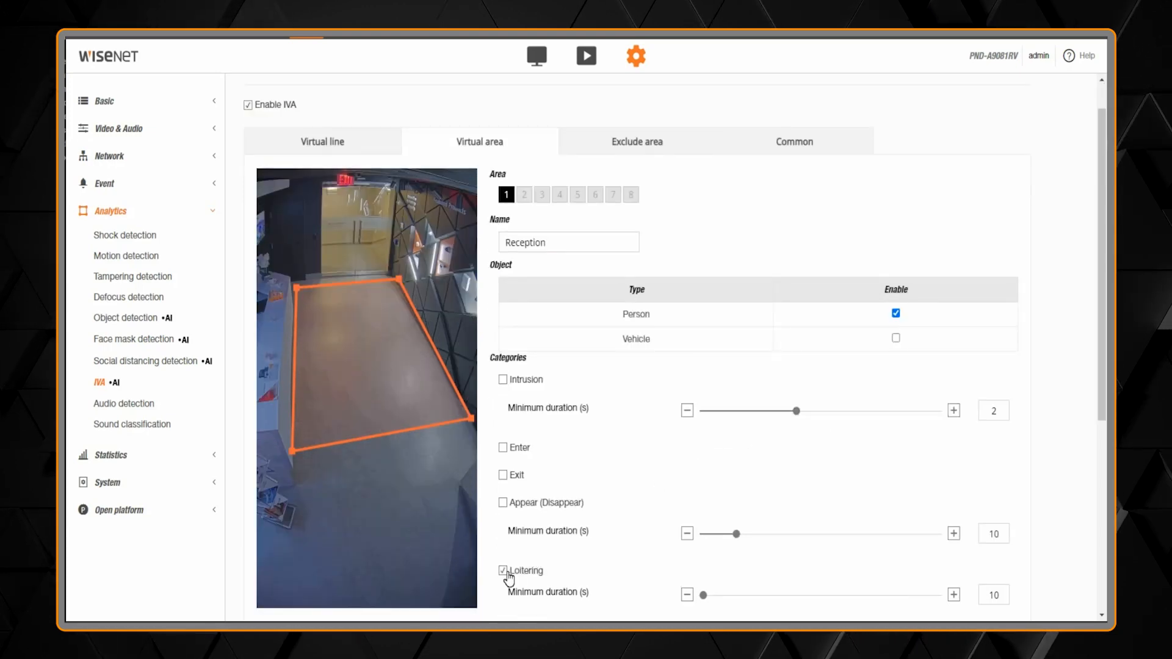
{"action": "left_click", "coordinate": [953, 595]}
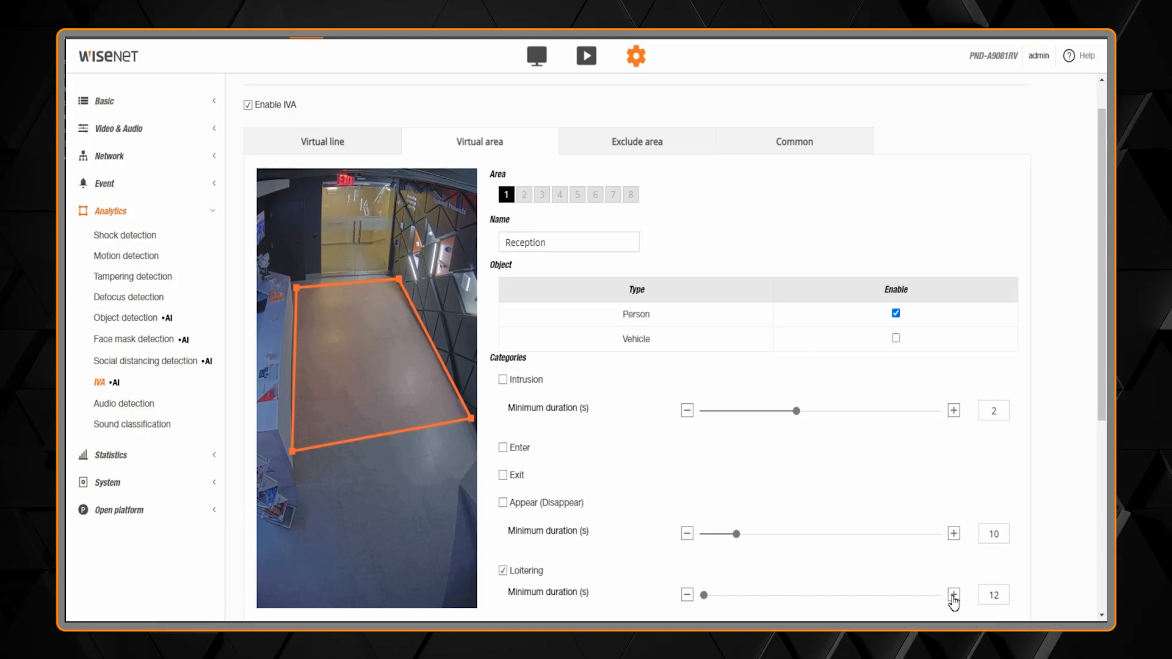
{"action": "left_click", "coordinate": [953, 595]}
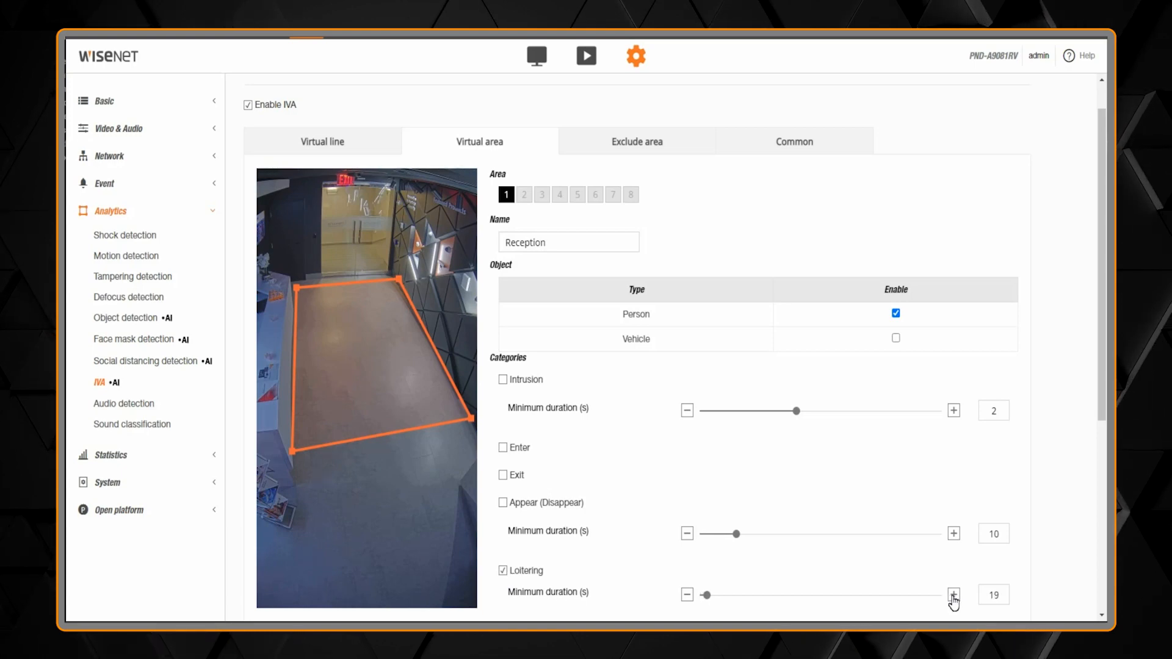
{"action": "left_click", "coordinate": [953, 594]}
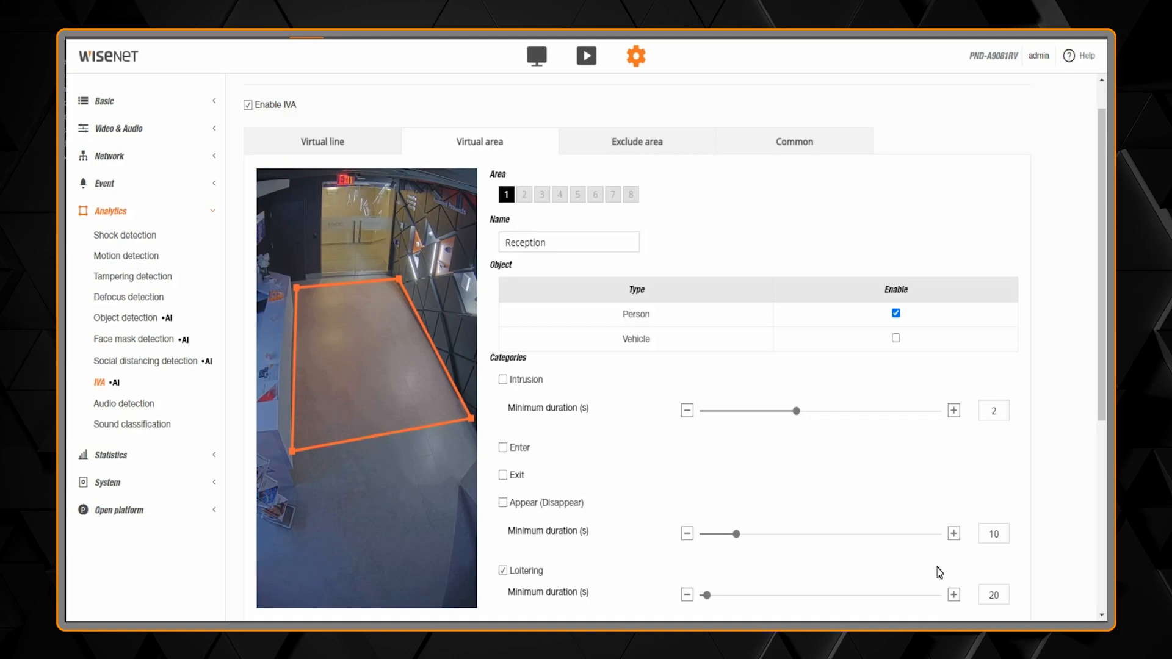
Apply the virtual area settings, then review the Exclude area and Common tabs.
{"action": "scroll", "scroll_direction": "down", "scroll_amount": 3}
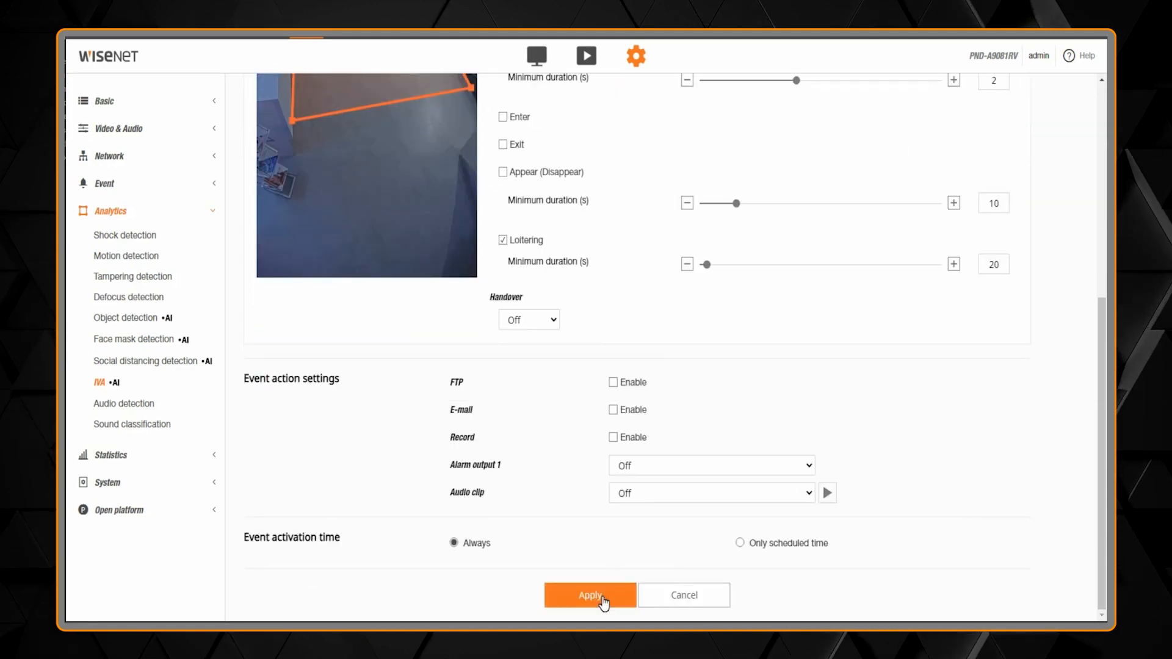
{"action": "left_click", "coordinate": [589, 595]}
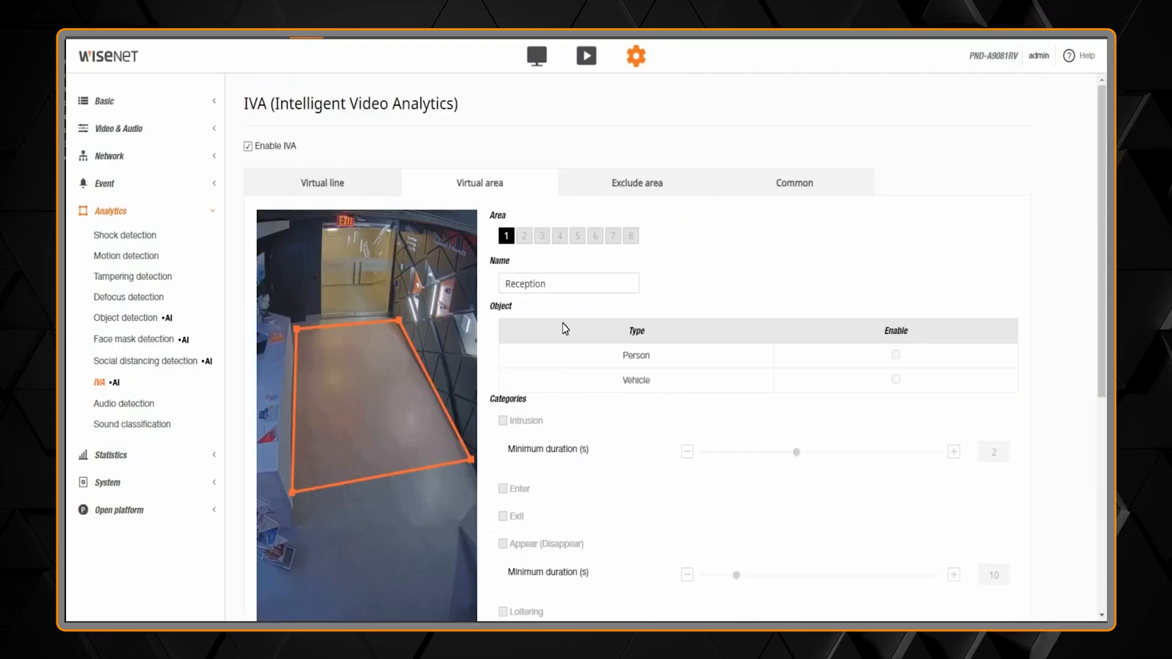
{"action": "left_click", "coordinate": [636, 183]}
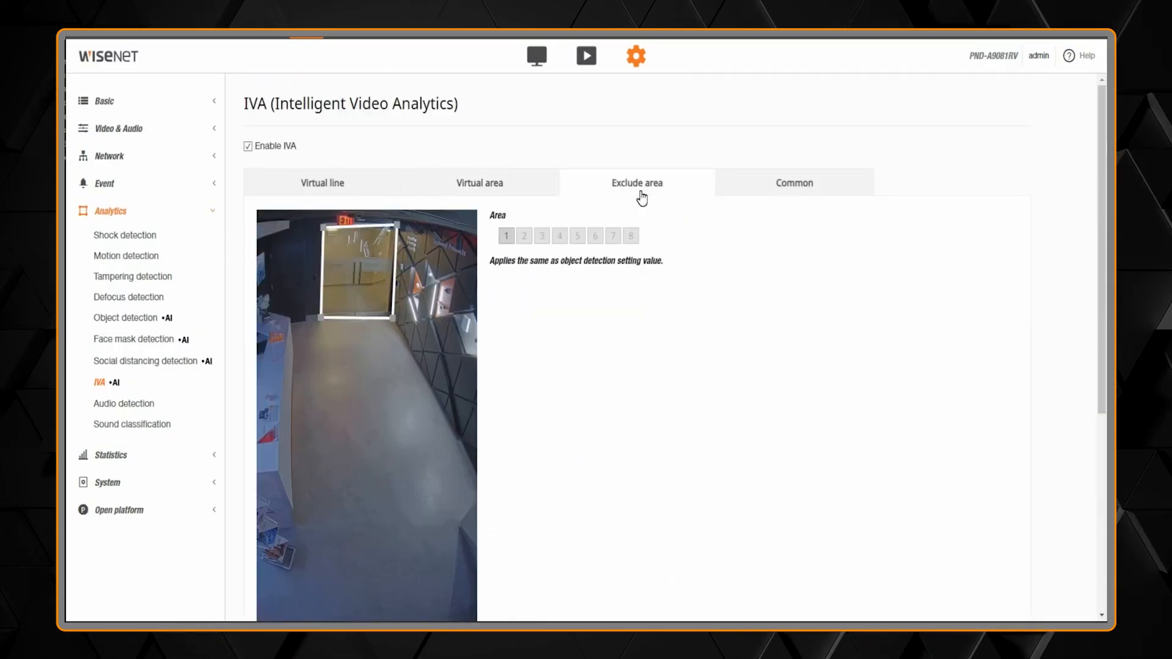
{"action": "left_click", "coordinate": [794, 183]}
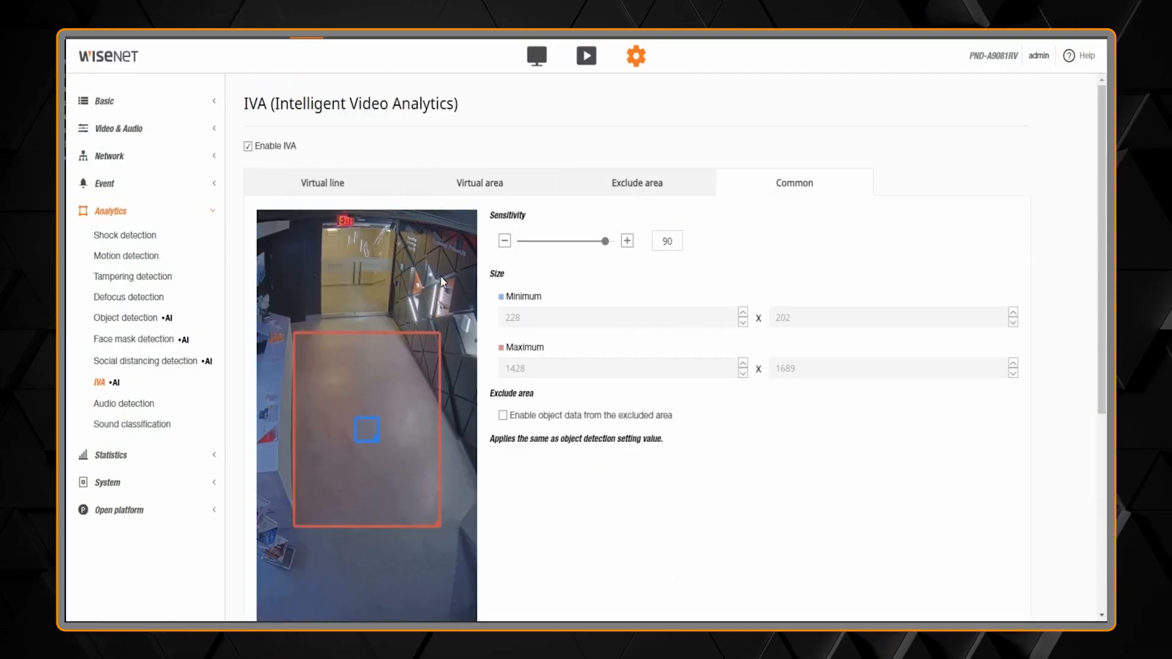